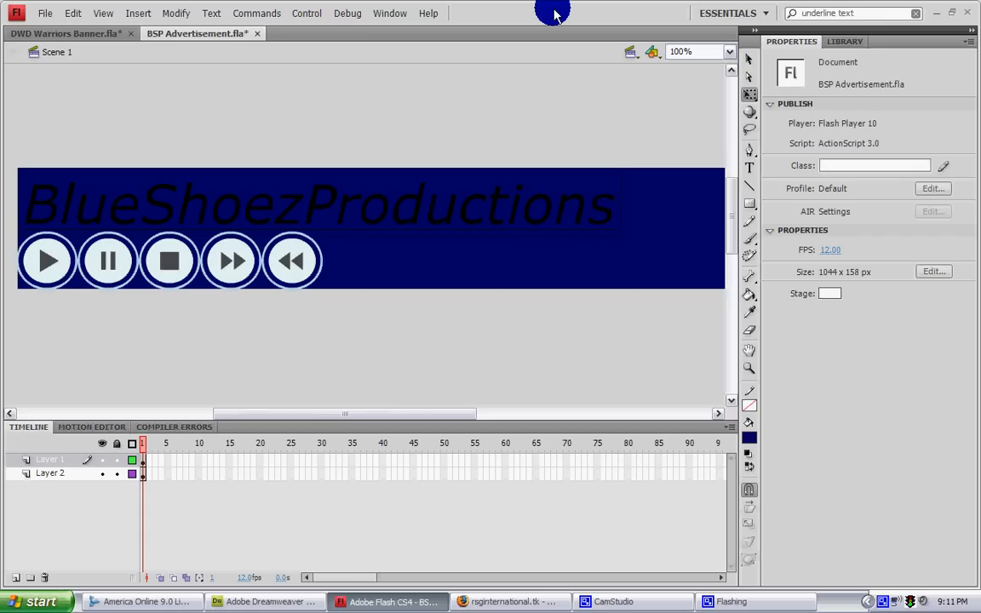
mouse_move(249, 61)
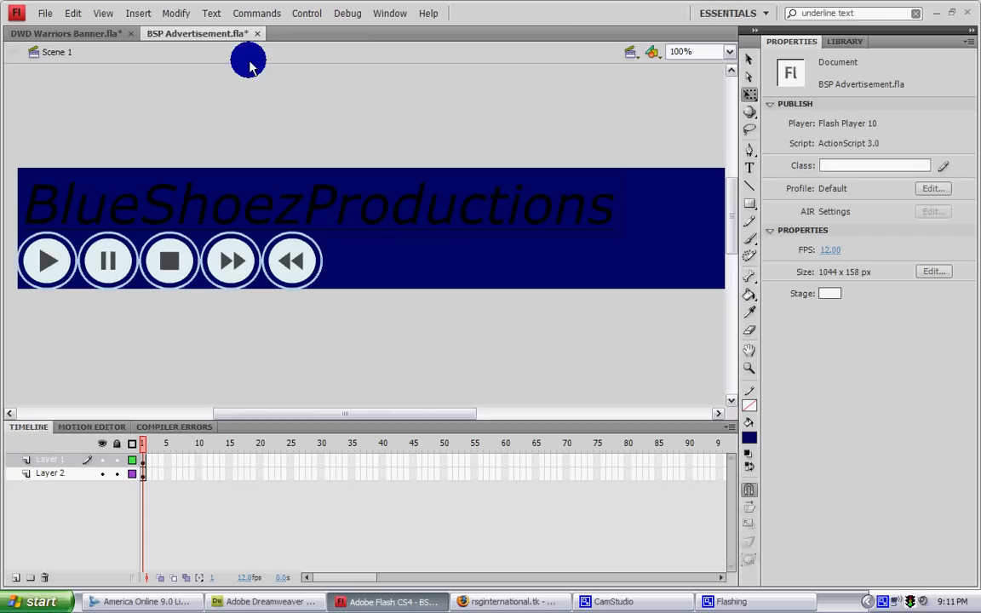
mouse_move(392, 171)
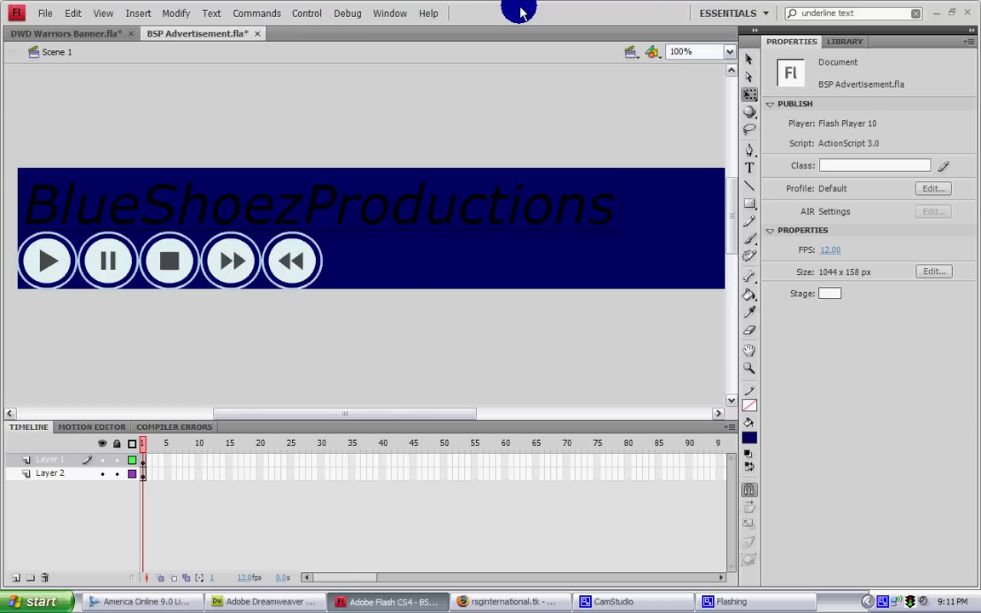
mouse_move(451, 111)
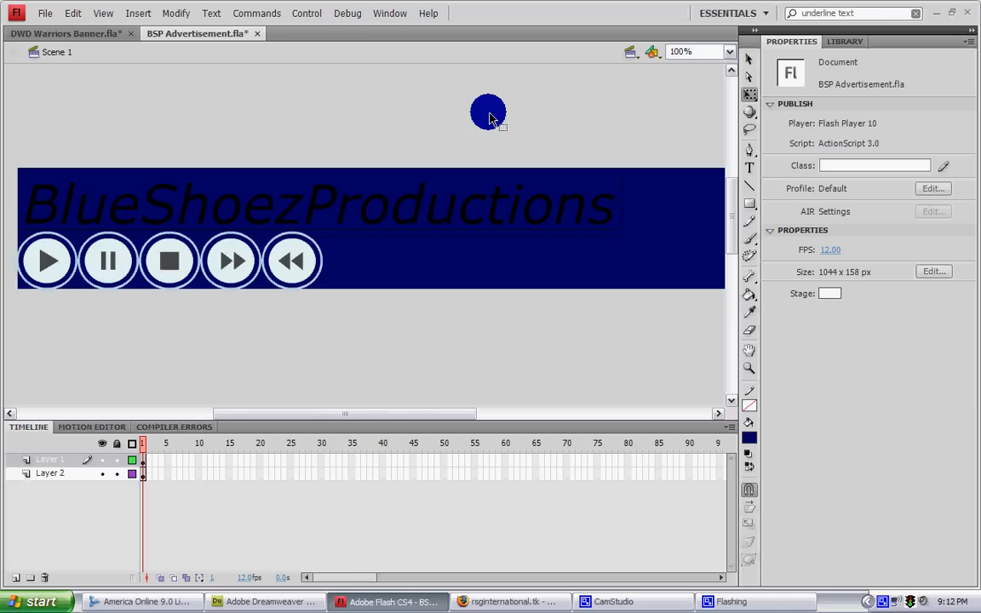
mouse_move(293, 17)
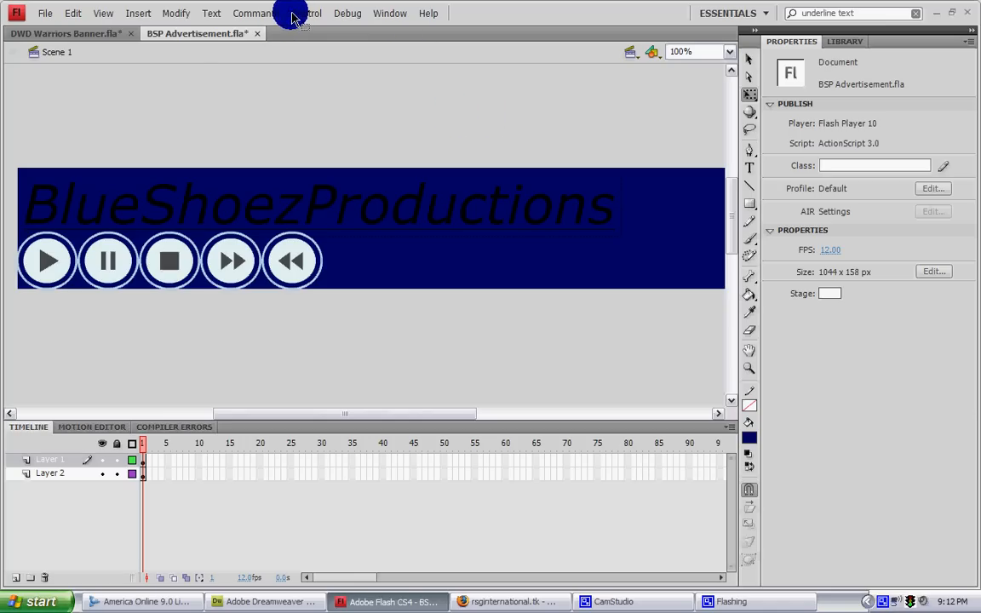
mouse_move(247, 73)
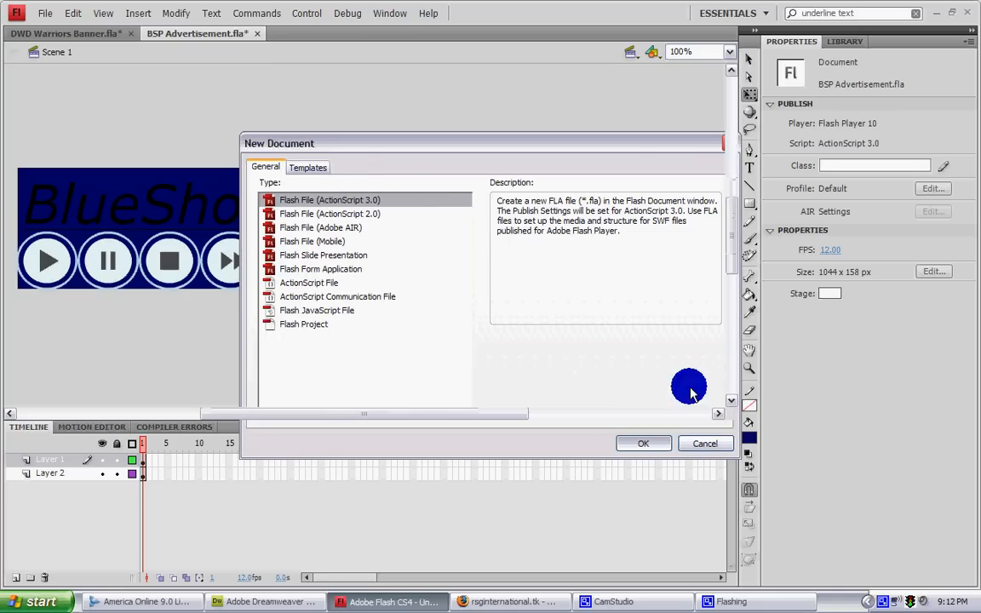
Step: Create a new ActionScript 3.0 Flash document, Untitled-3
left_click(643, 443)
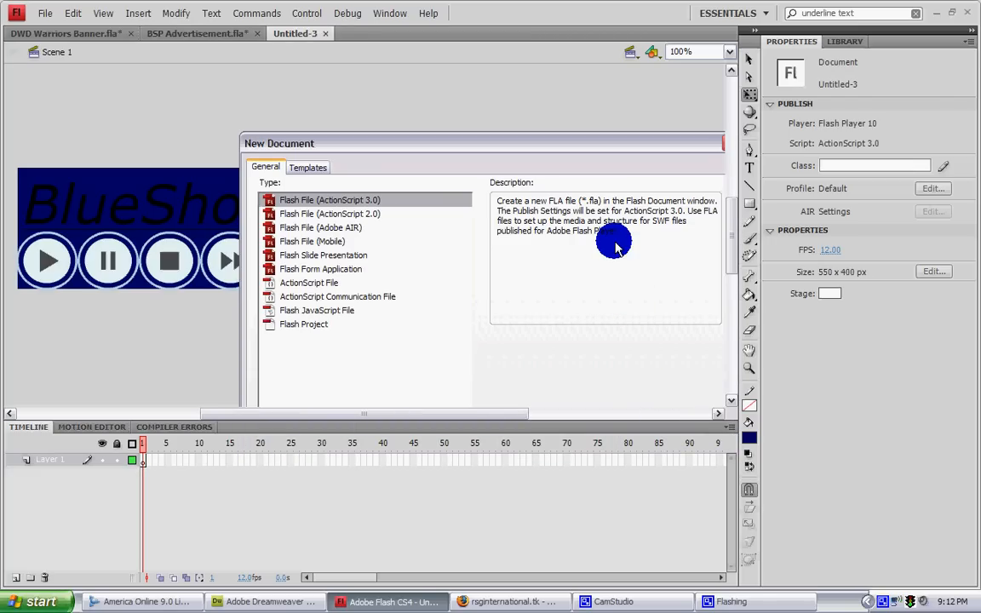
mouse_move(568, 355)
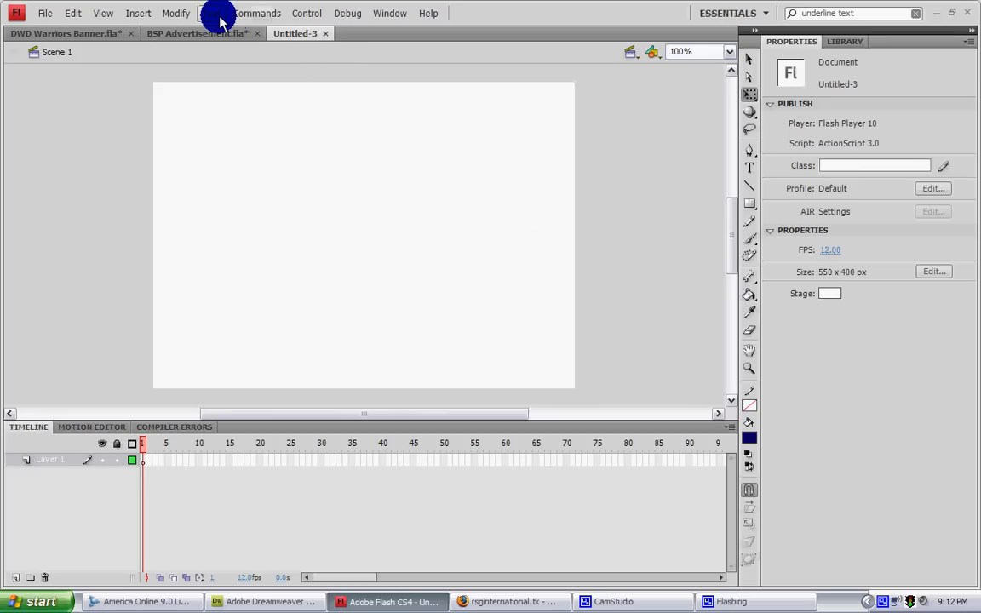
mouse_move(97, 10)
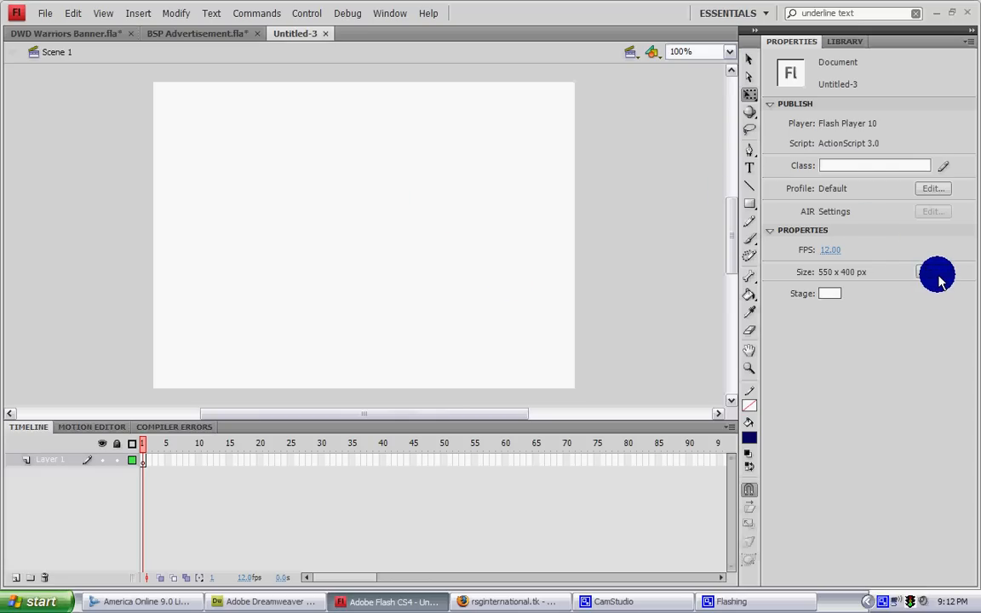
Step: Set the document stage size to 750 by 150 pixels
left_click(936, 274)
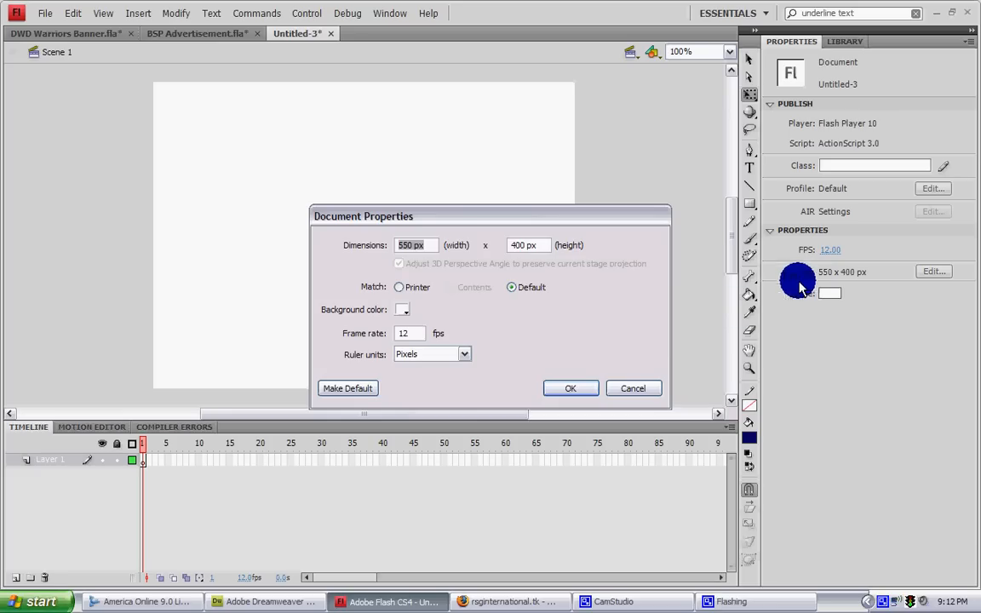
triple_click(415, 245)
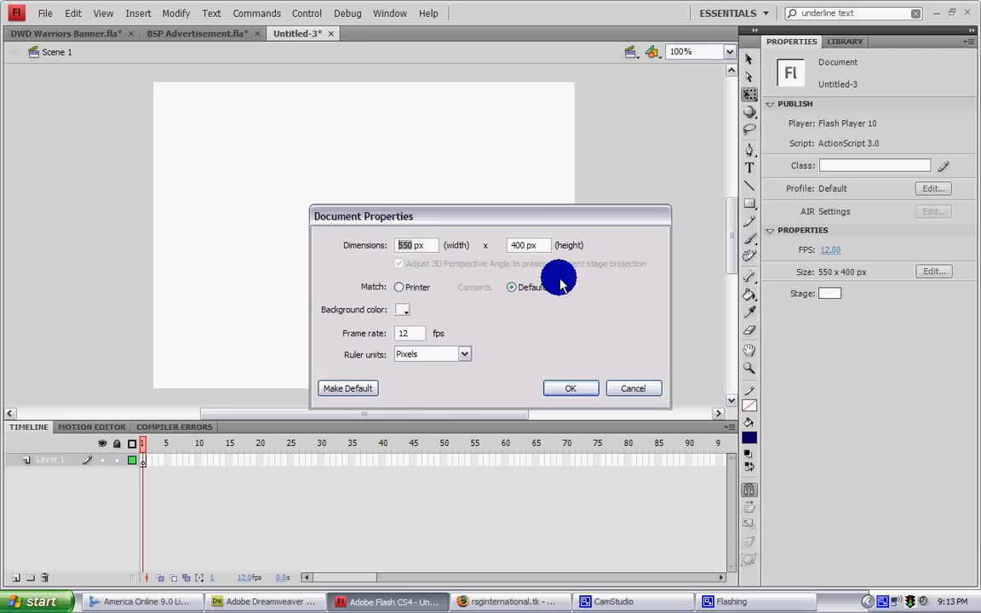
mouse_move(472, 289)
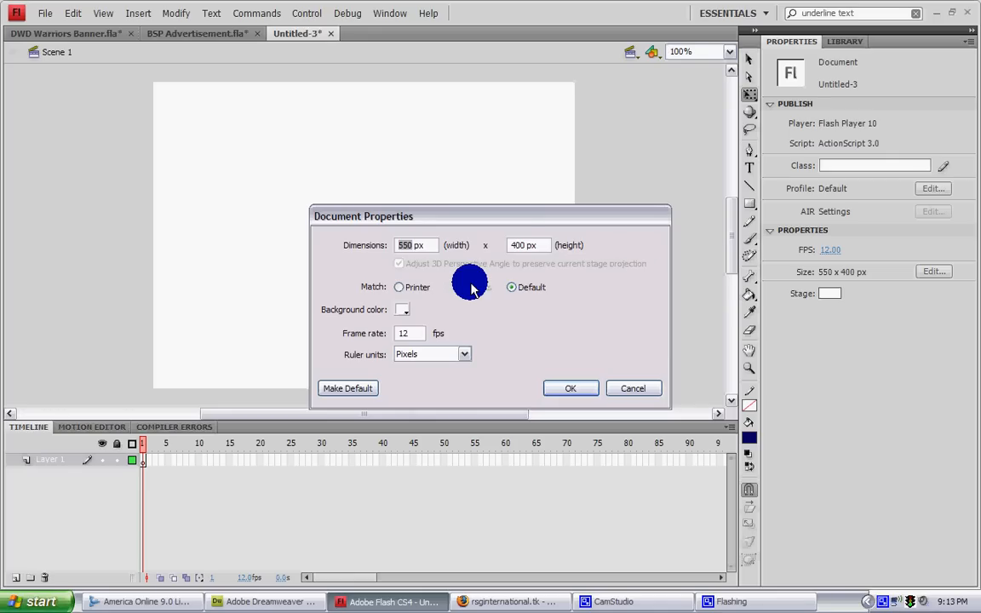
mouse_move(477, 261)
type("750")
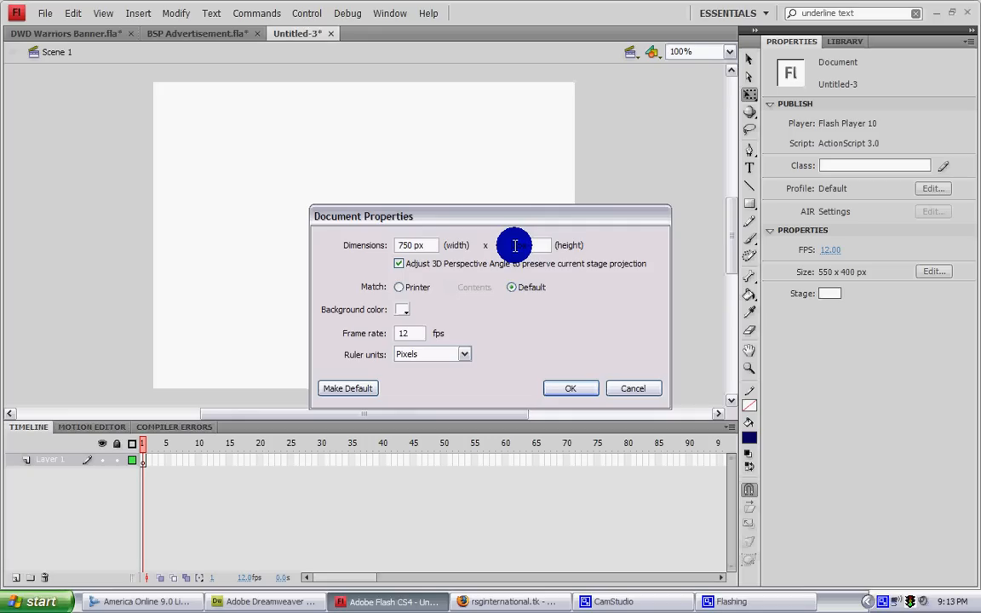
type("150 px")
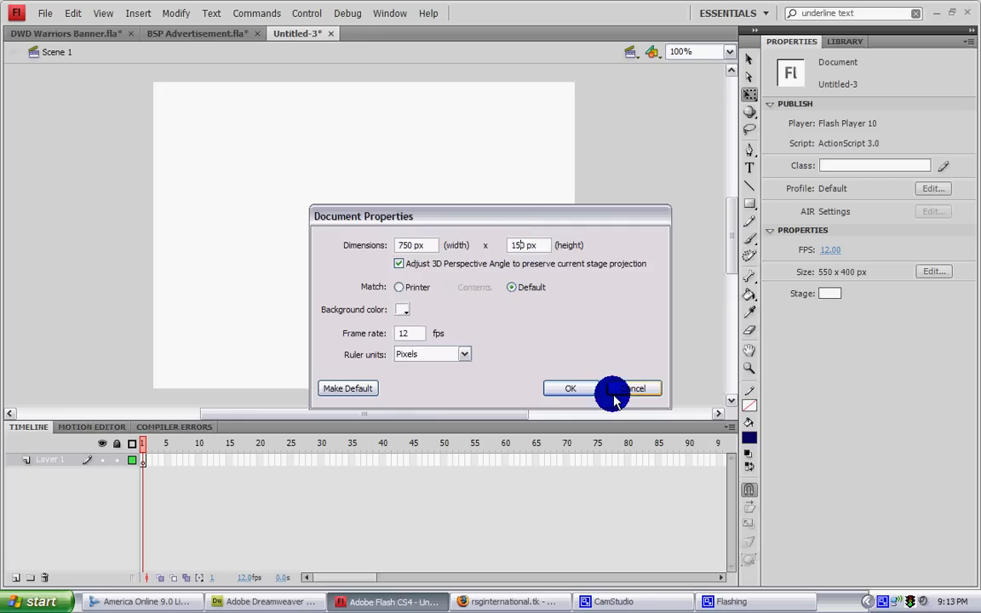
left_click(570, 388)
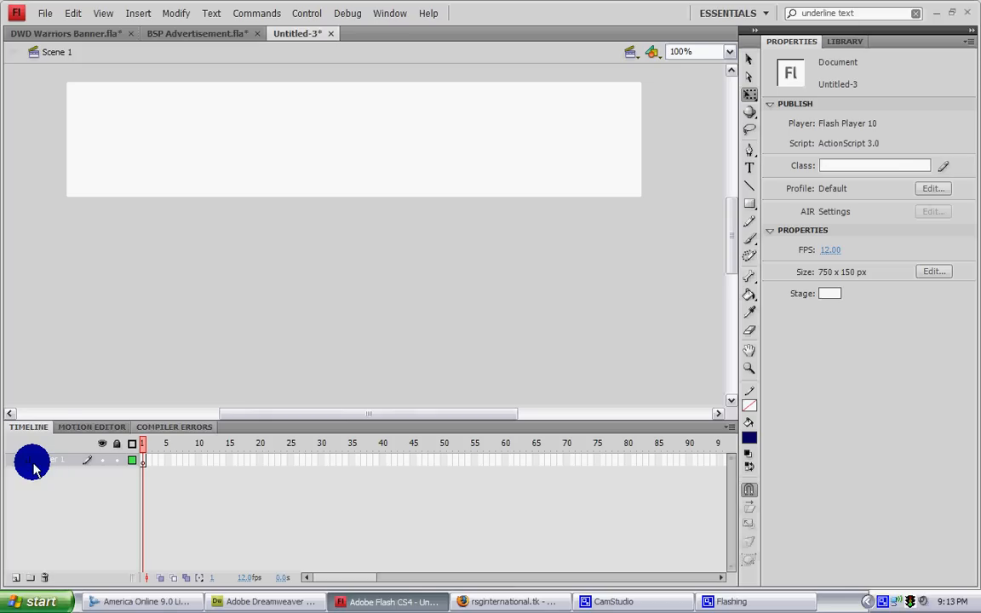
Step: Insert a second layer and begin renaming the lower layer Background
left_click(15, 577)
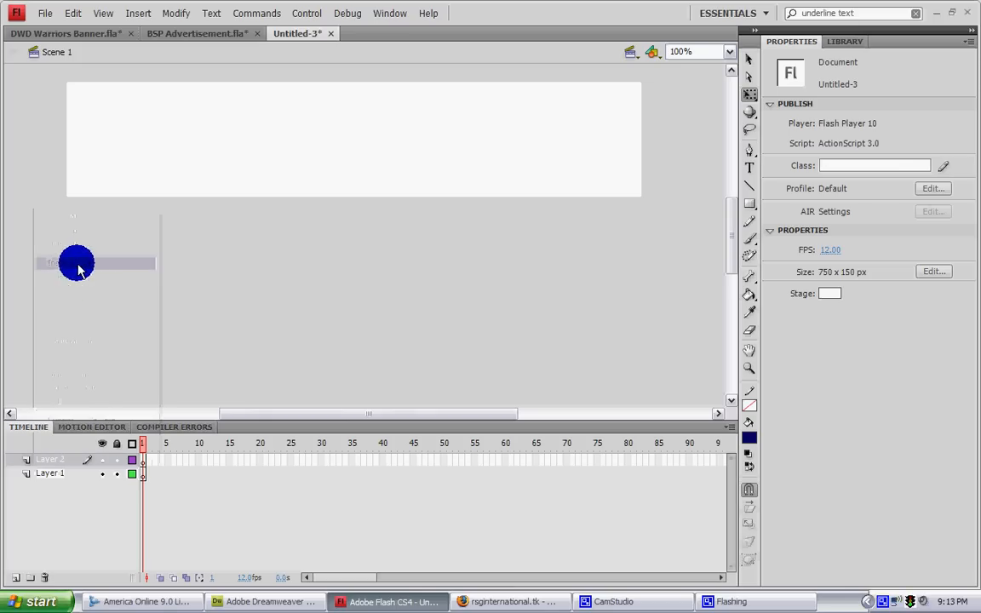
left_click_drag(77, 263, 458, 337)
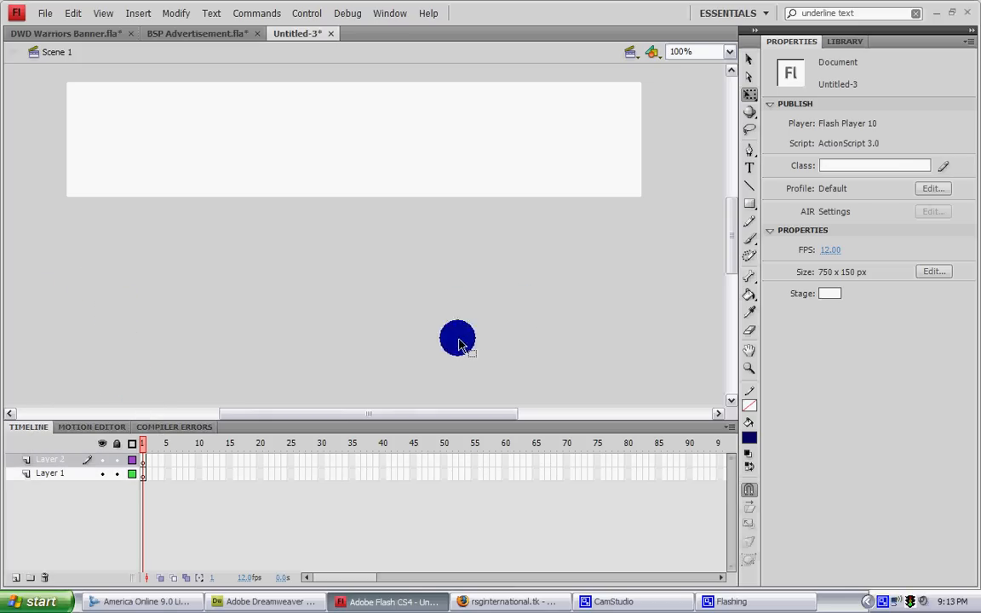
left_click(143, 473)
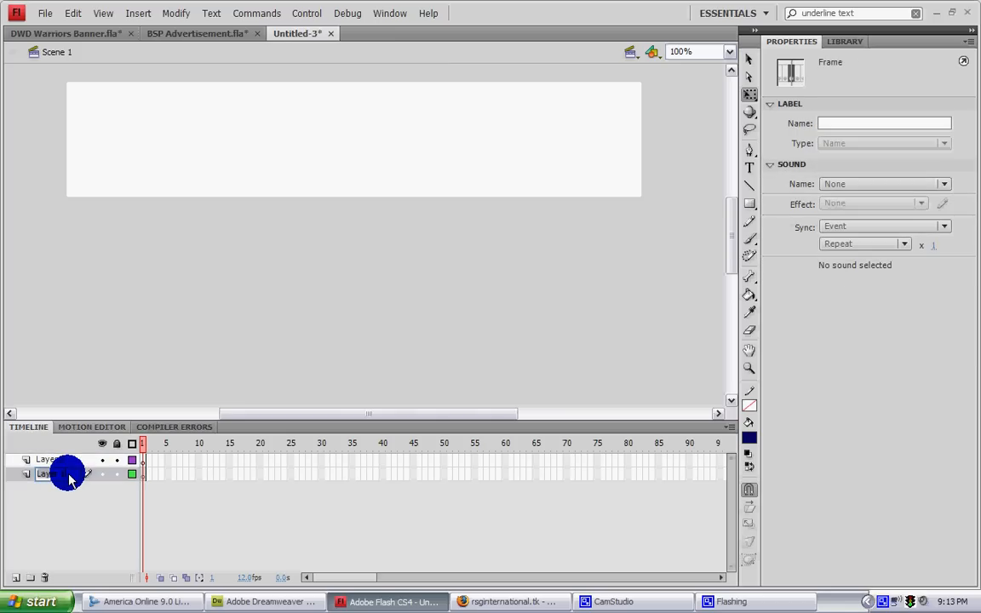
double_click(46, 474)
type("Backgrou")
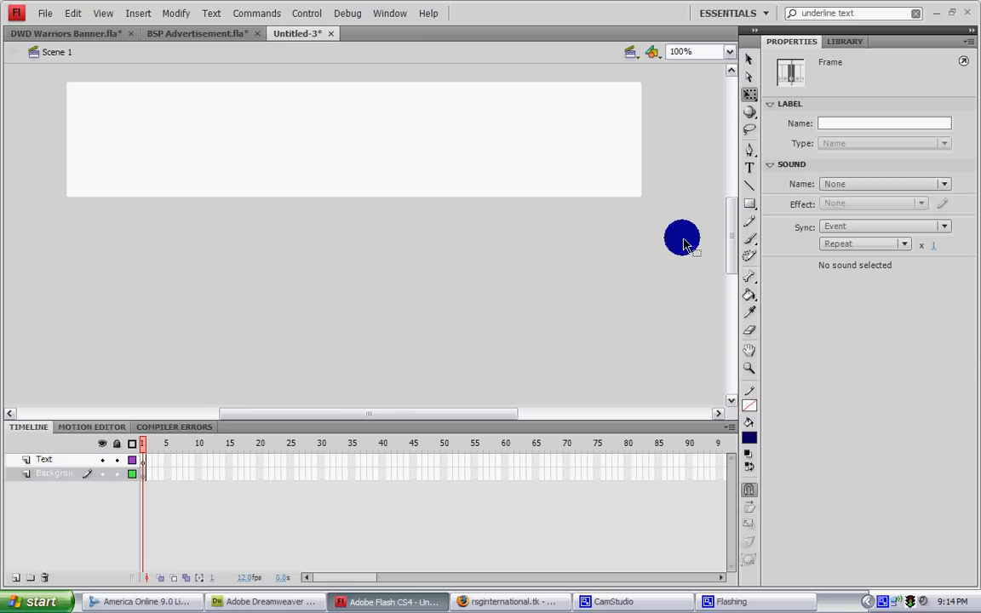
mouse_move(750, 204)
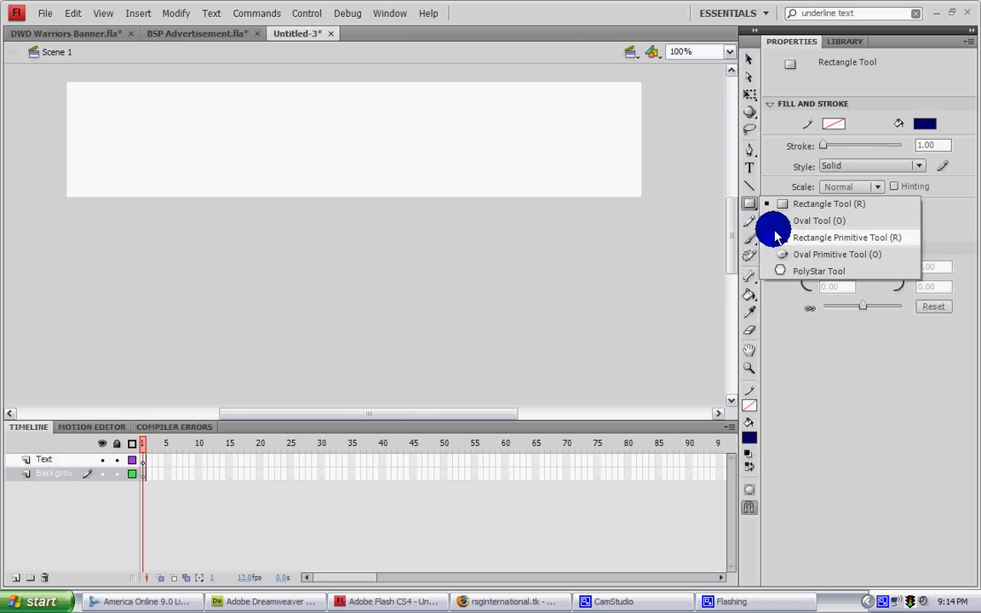
Step: Draw a grey rectangle covering the entire 750x150 stage on the Background layer
left_click(828, 203)
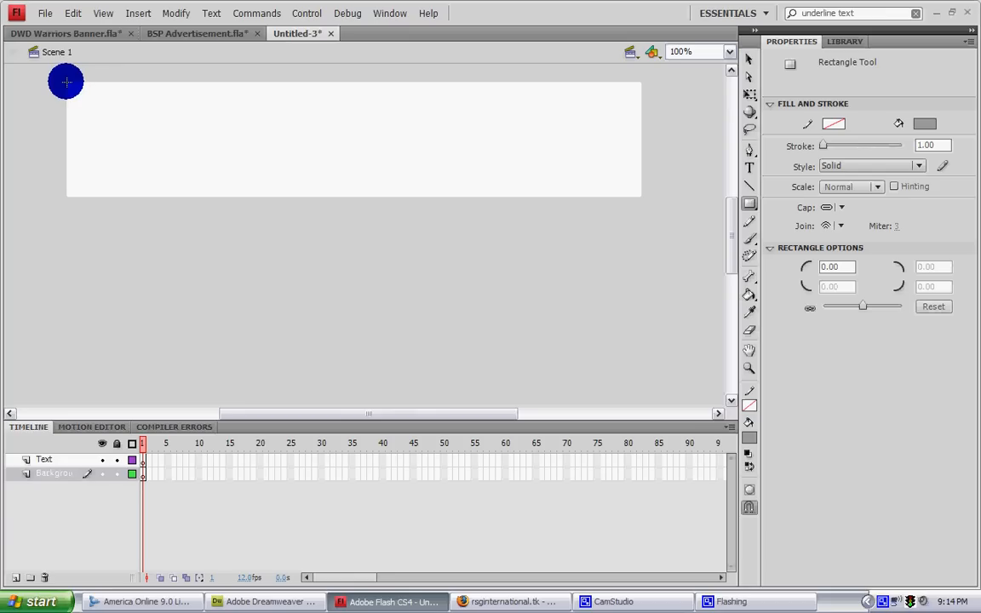
left_click_drag(65, 82, 636, 190)
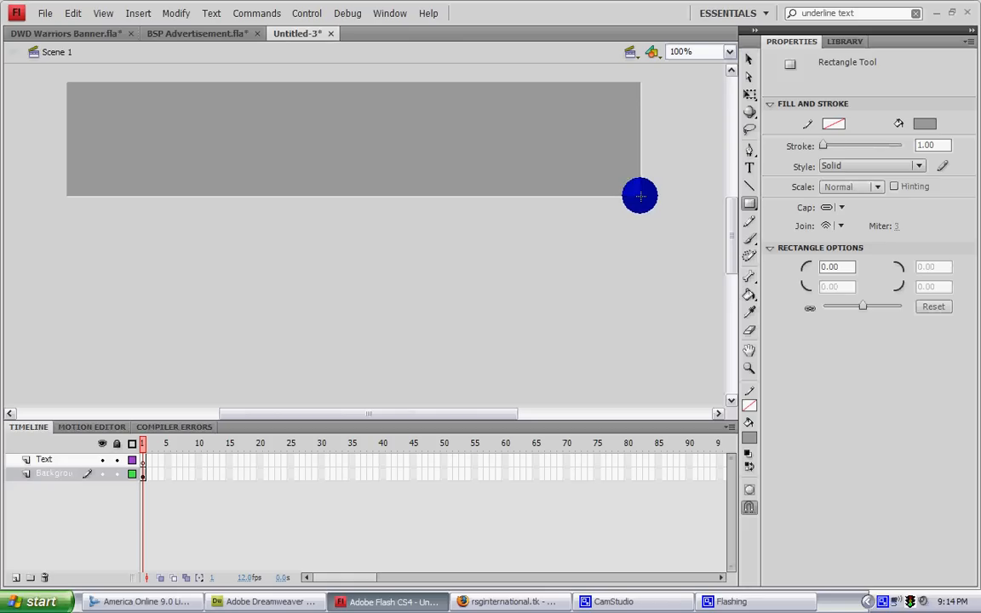
left_click_drag(640, 195, 371, 135)
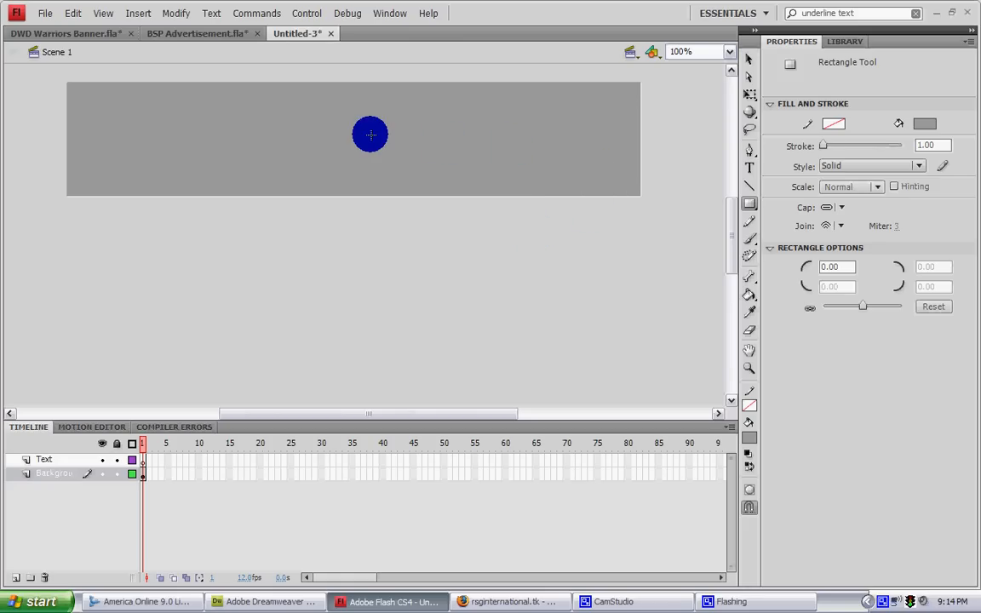
left_click(749, 59)
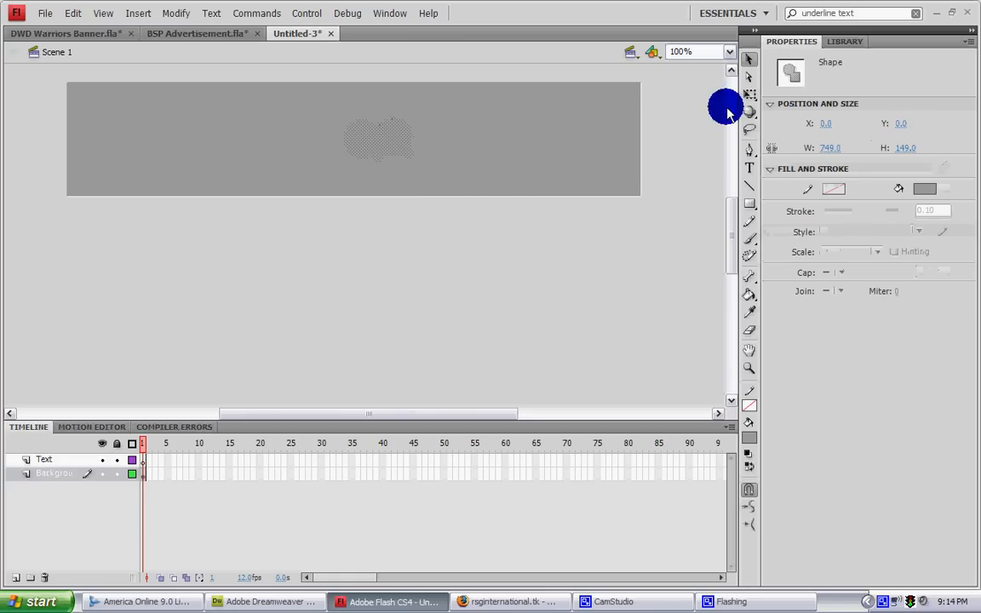
left_click(353, 139)
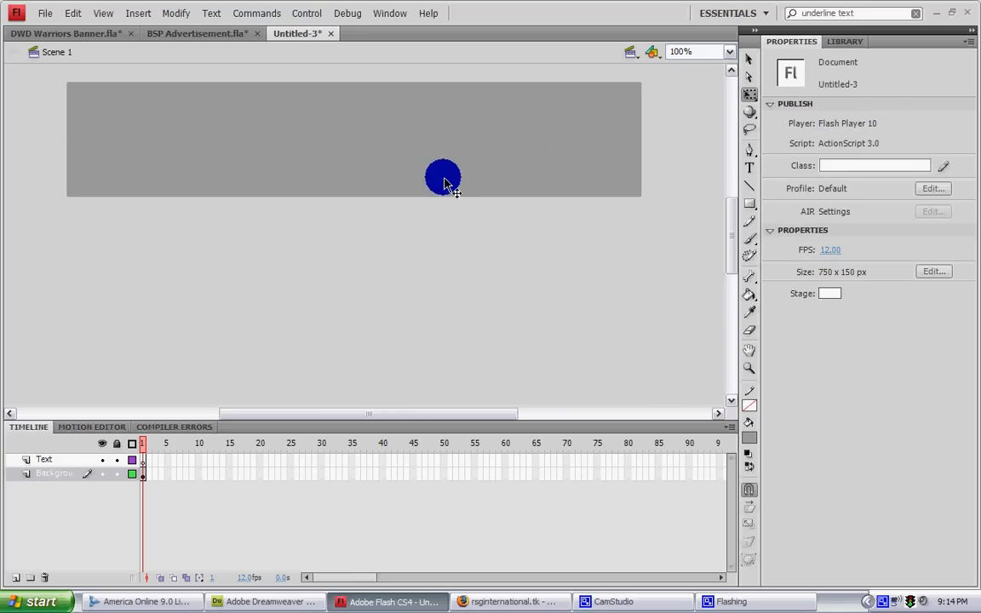
left_click_drag(443, 177, 379, 116)
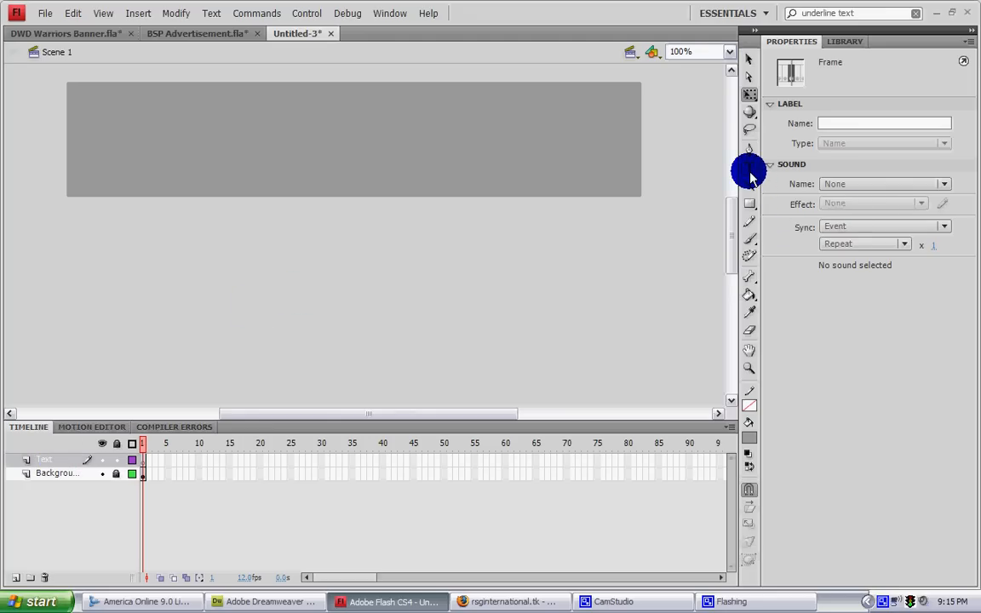
mouse_move(758, 171)
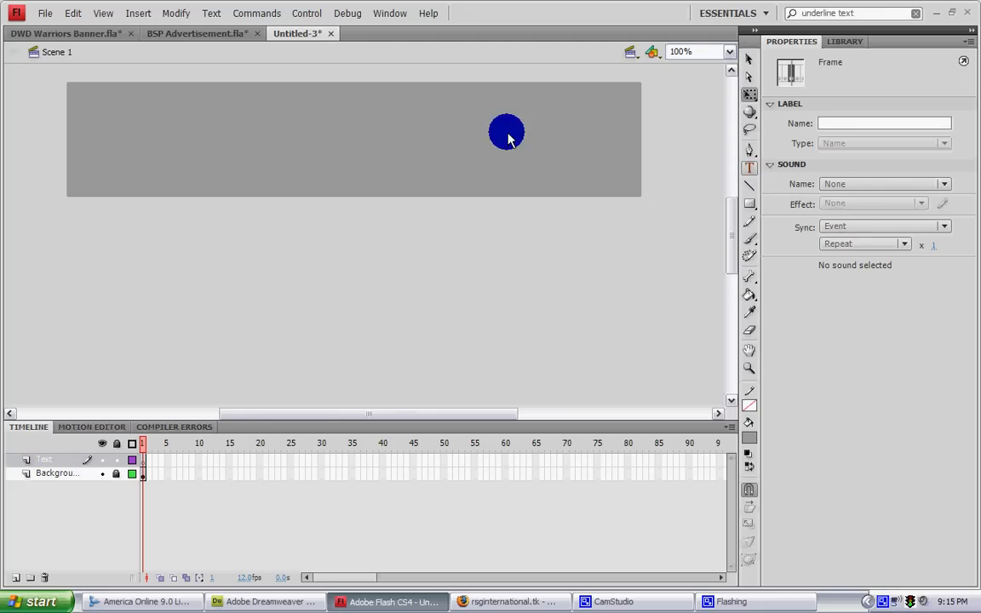
Step: Type the 'BlueShoezProductions' text on the Text layer
left_click(749, 168)
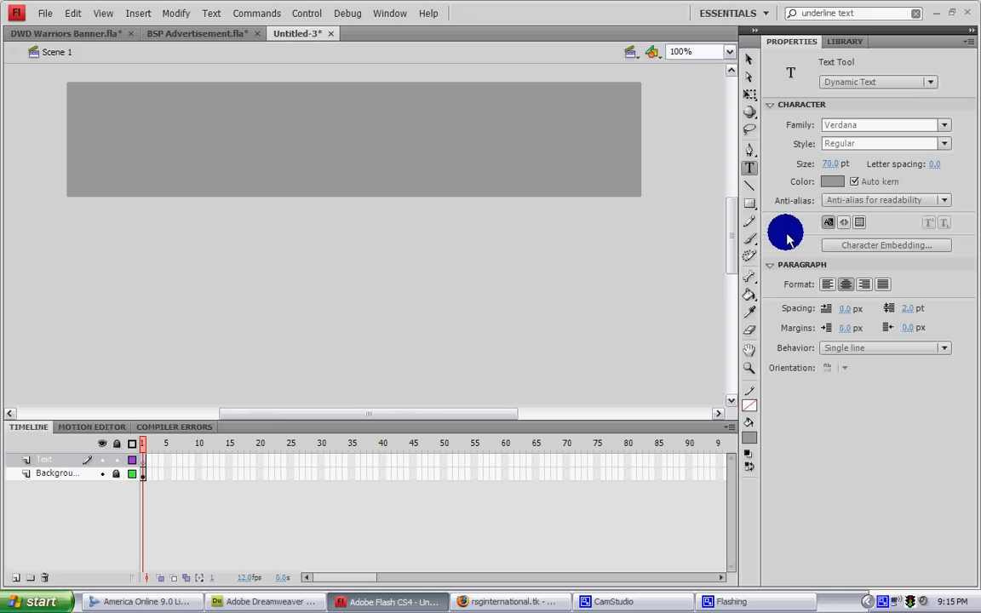
left_click(832, 181)
type("BlueShoez")
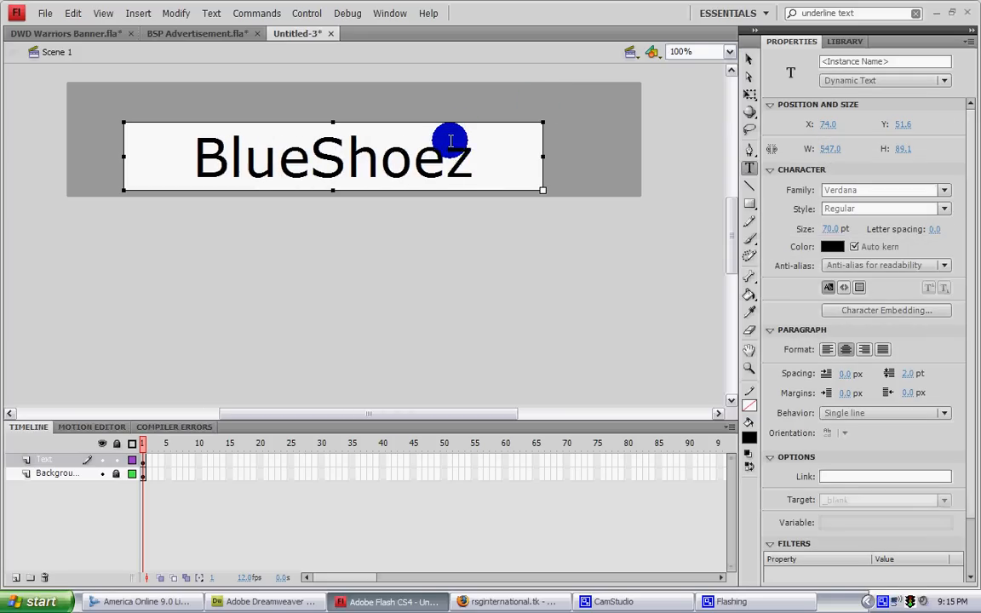
type("Production")
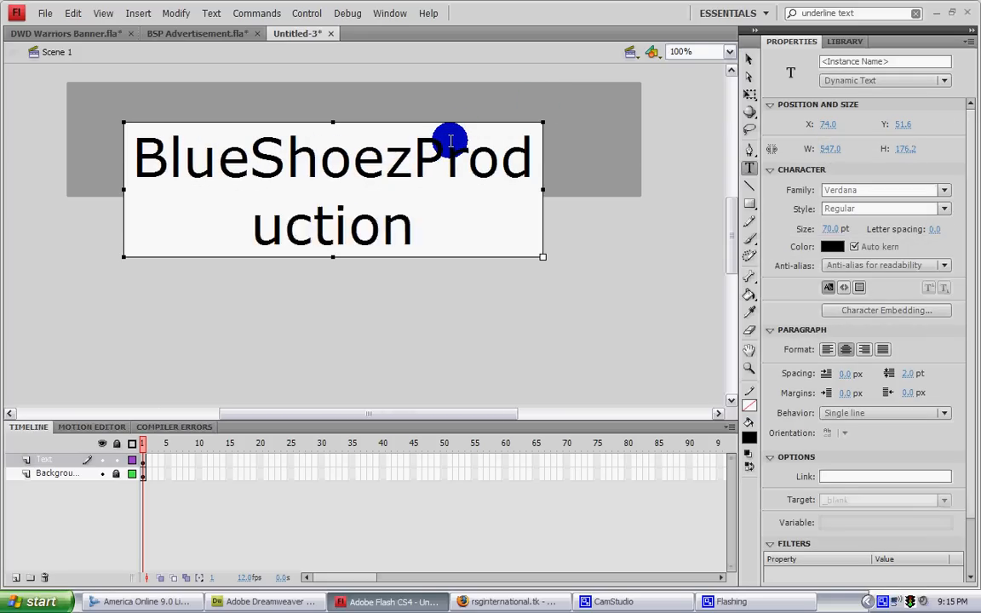
type("s")
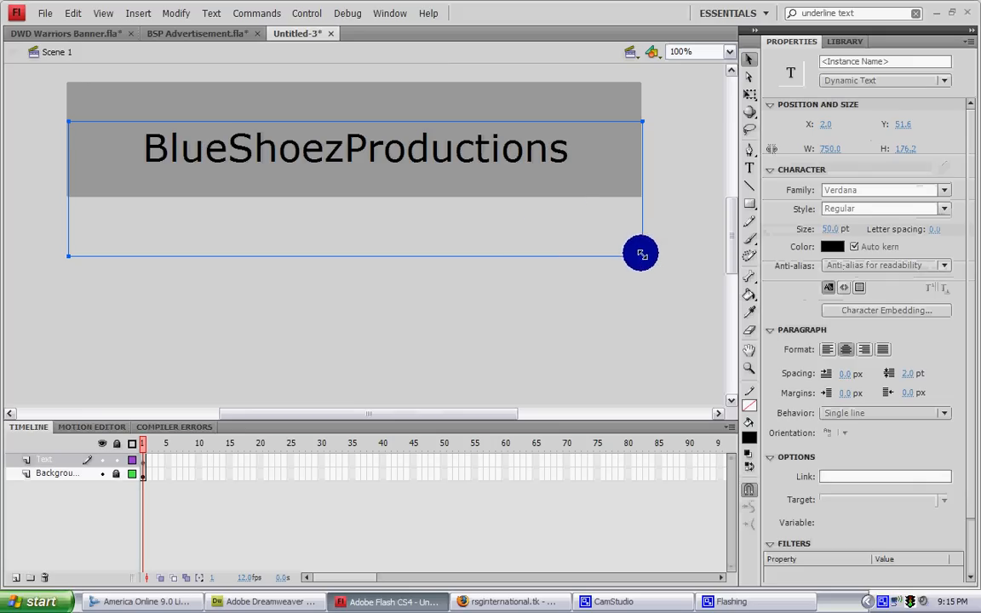
Step: Widen the text box and center BlueShoezProductions on the banner
left_click_drag(641, 255, 605, 158)
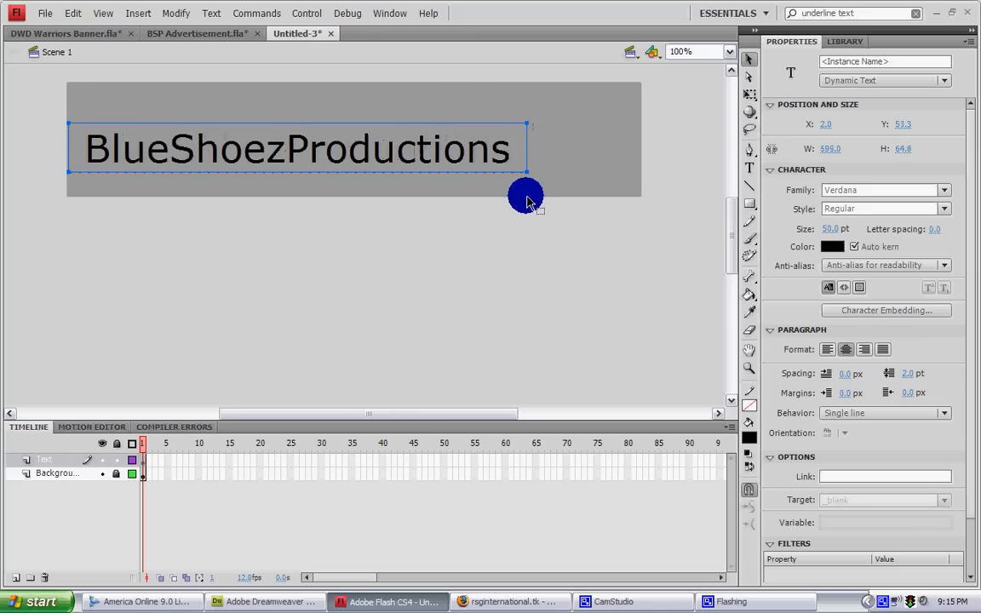
left_click(417, 141)
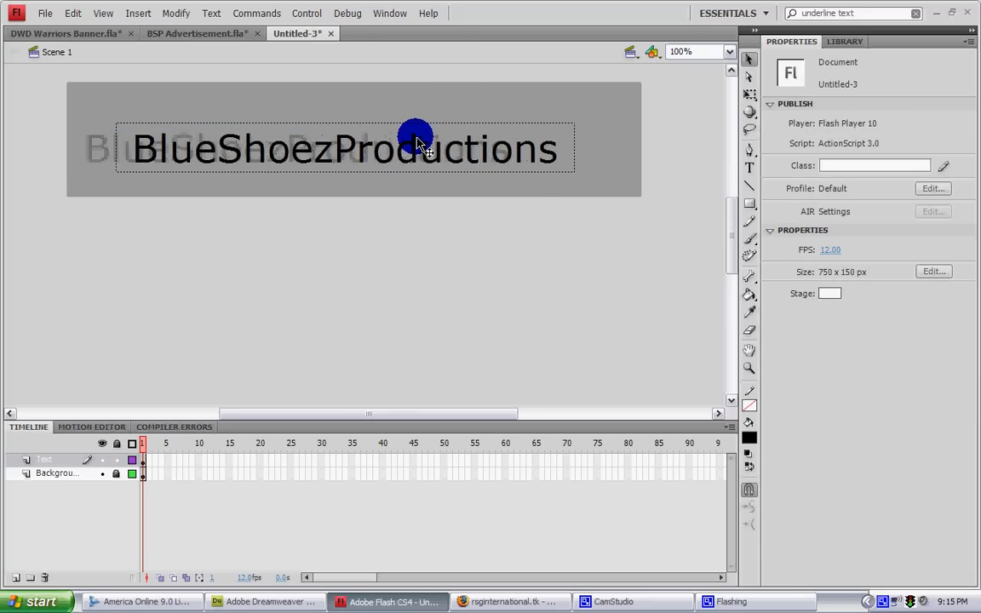
left_click(416, 140)
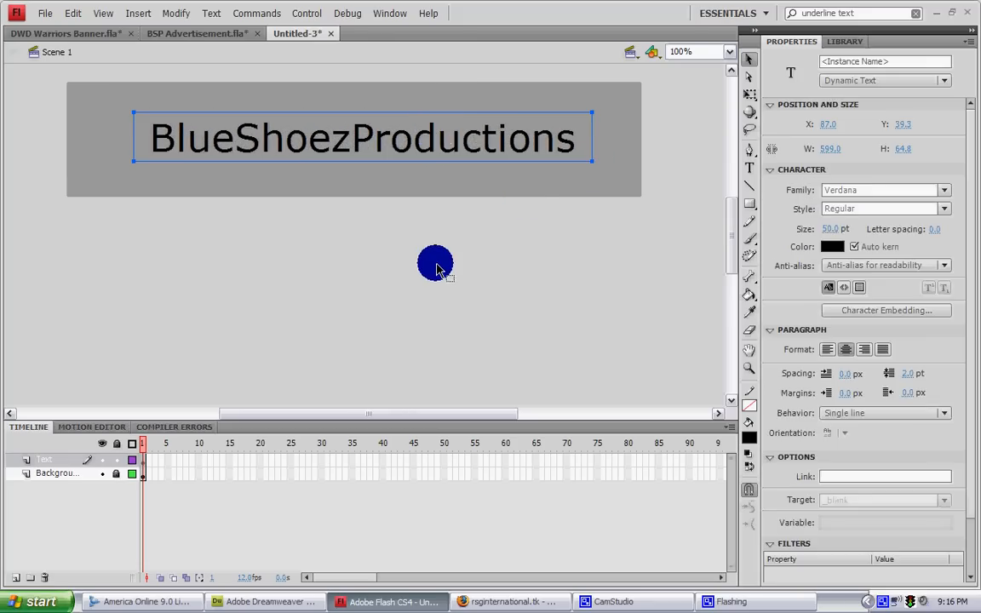
mouse_move(89, 468)
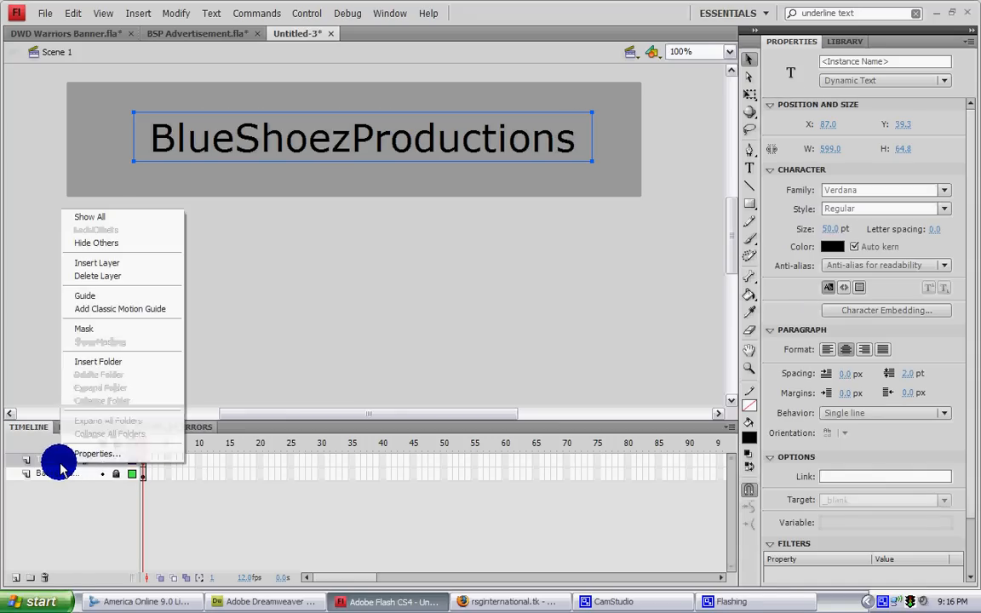
Step: Insert a layer above Text and name it Rules
left_click(97, 263)
type("Rules")
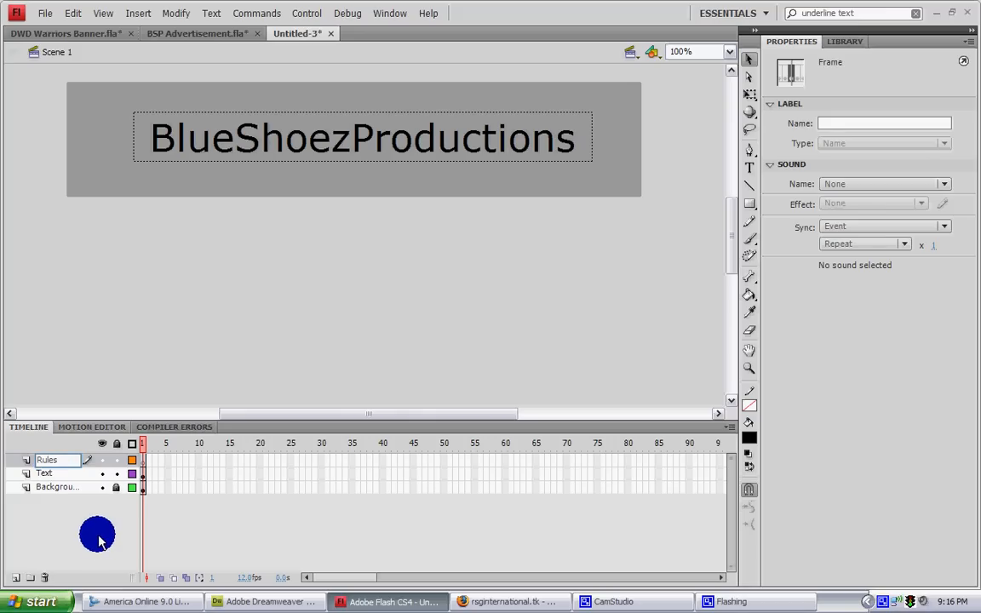
left_click(43, 473)
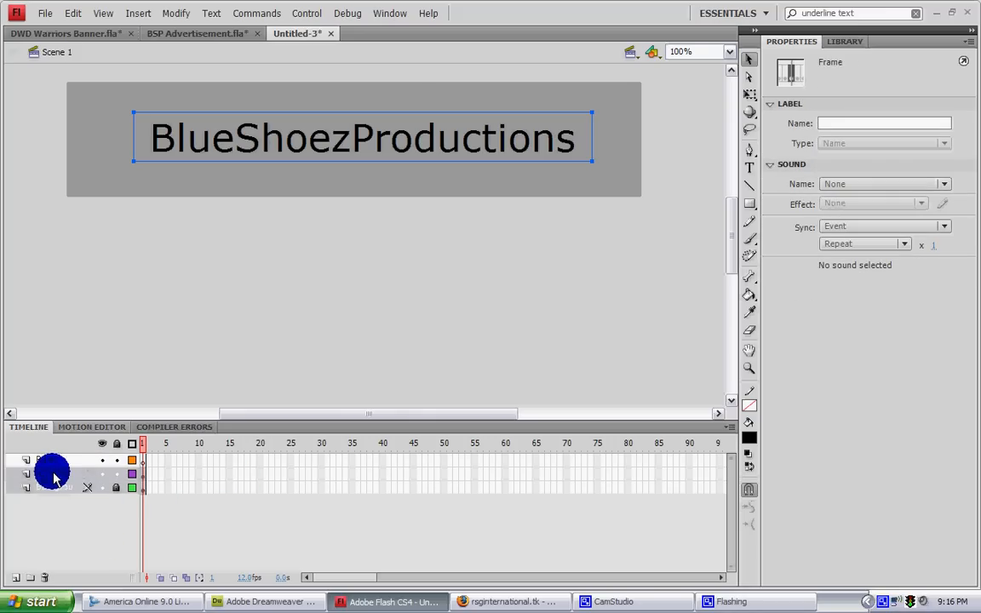
mouse_move(344, 486)
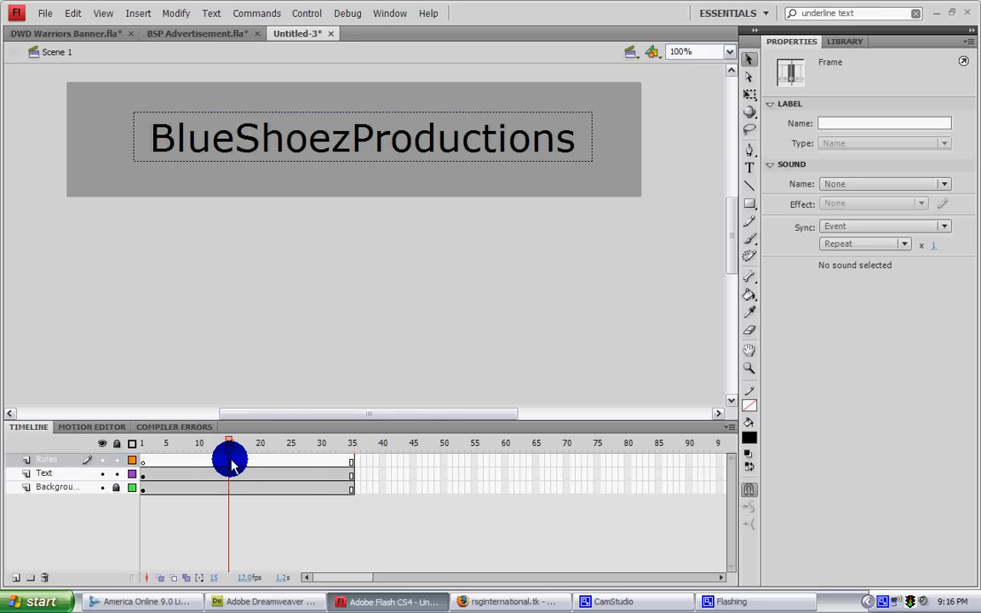
Step: Select frames 15 and 27 on the Text and Rules layers for keyframes
left_click(46, 472)
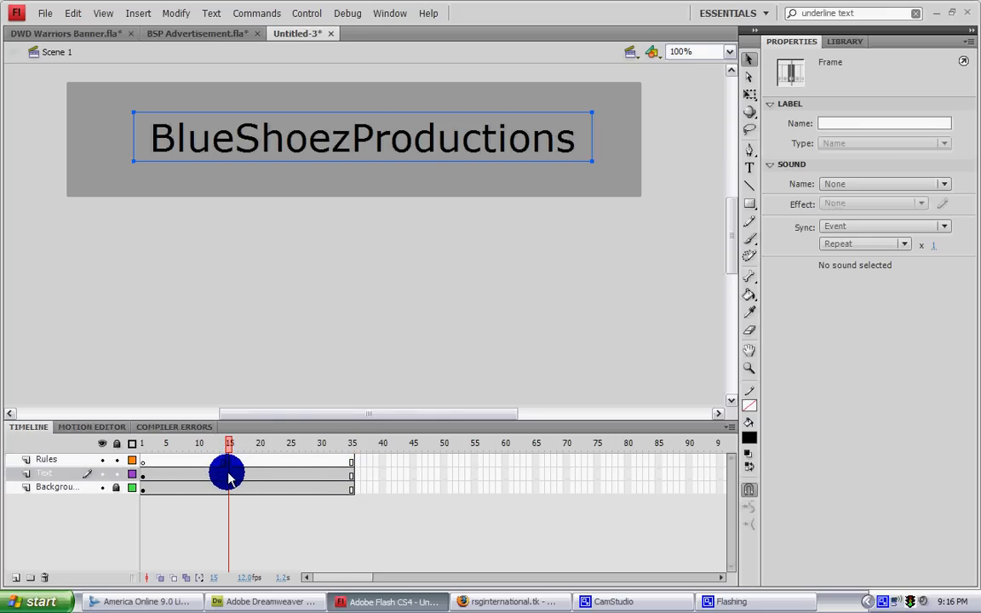
mouse_move(440, 352)
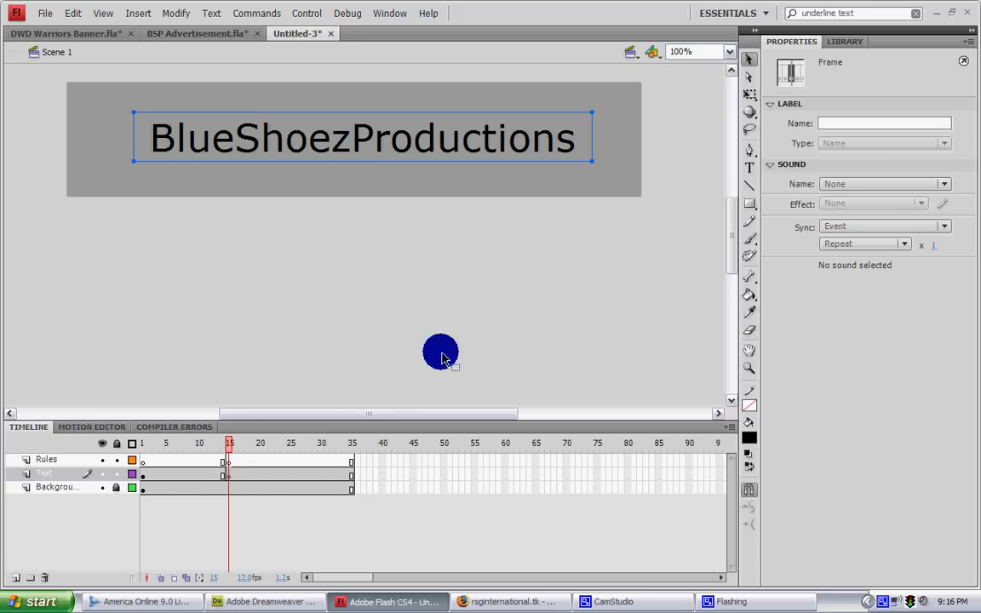
left_click_drag(440, 352, 229, 475)
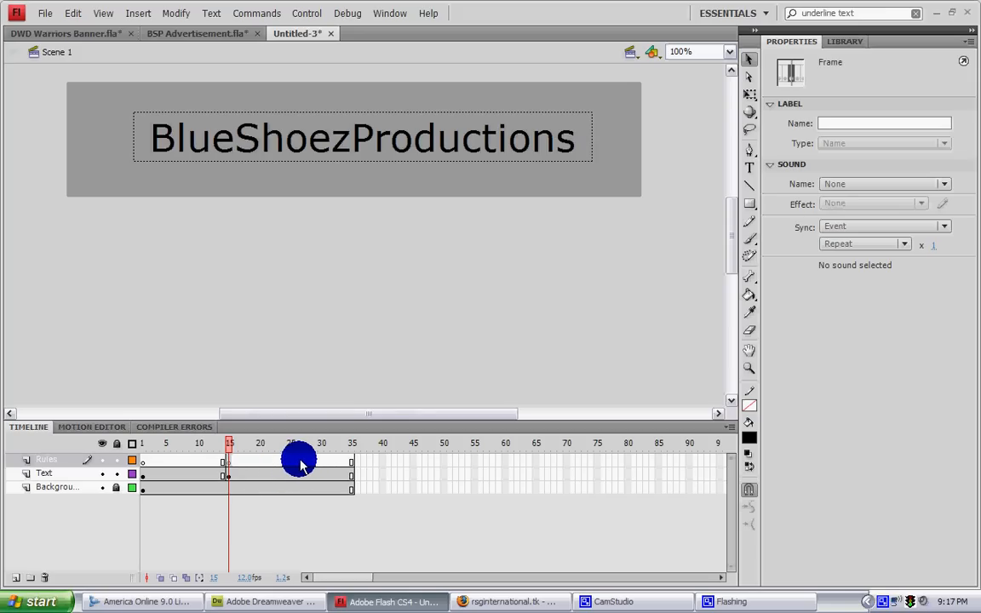
left_click(302, 475)
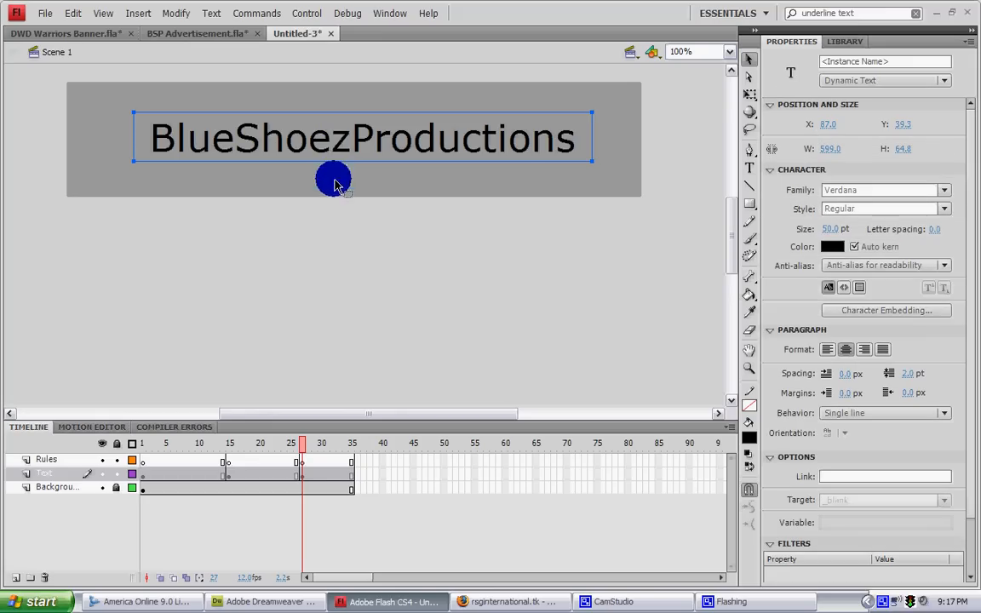
mouse_move(381, 160)
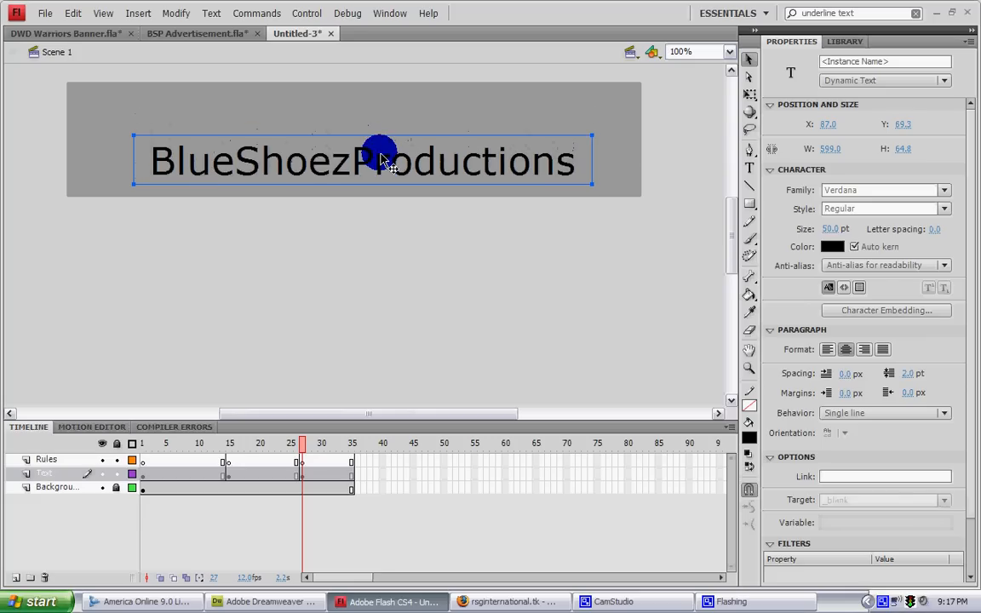
Step: Move BlueShoezProductions below the banner at frame 27 and add a classic tween
left_click_drag(362, 160, 362, 207)
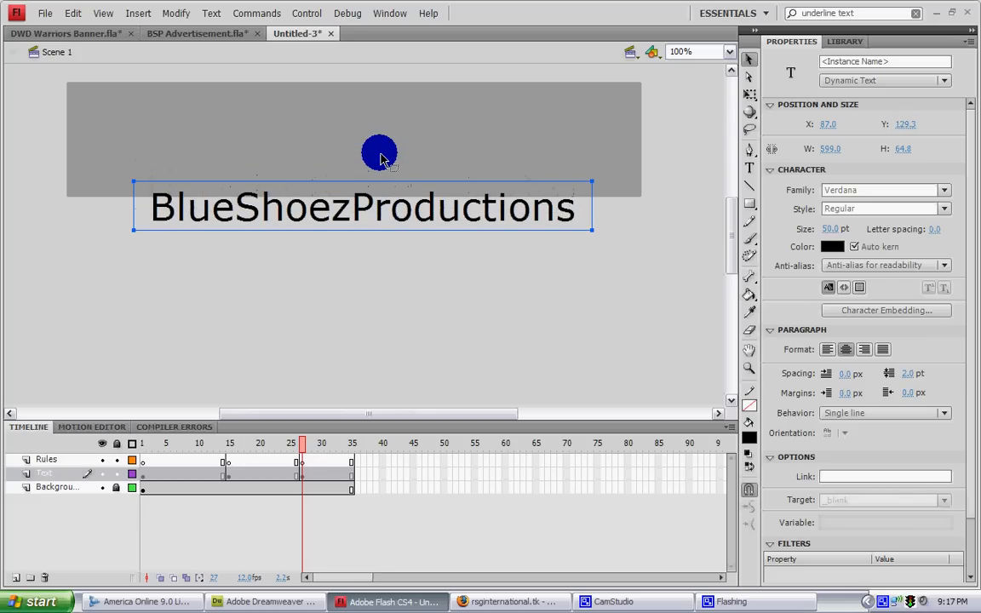
left_click_drag(380, 153, 335, 312)
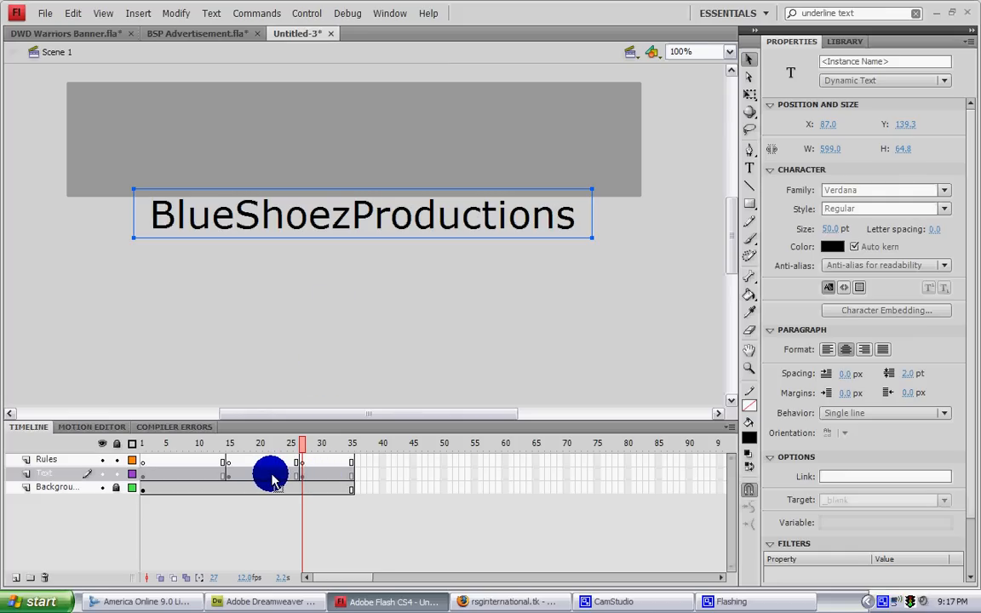
right_click(270, 472)
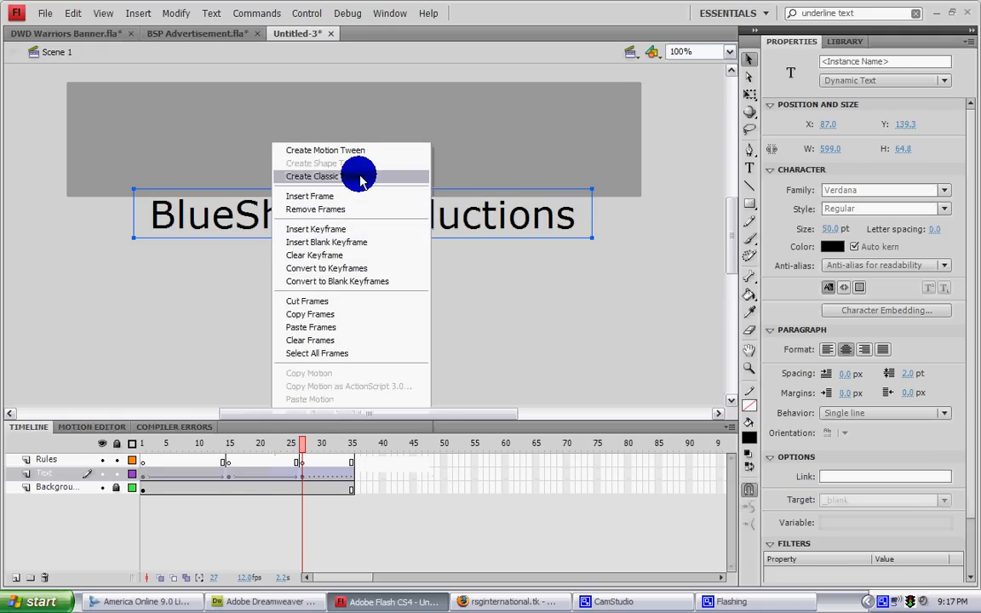
left_click(312, 177)
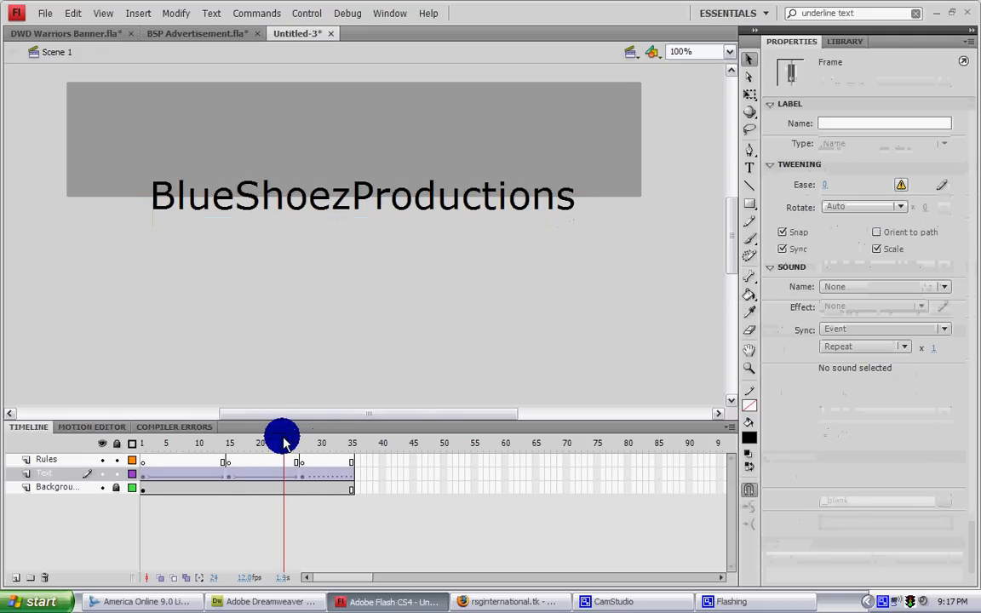
Step: Scrub the timeline to preview the text slide, returning to frame 15
left_click_drag(283, 435, 321, 434)
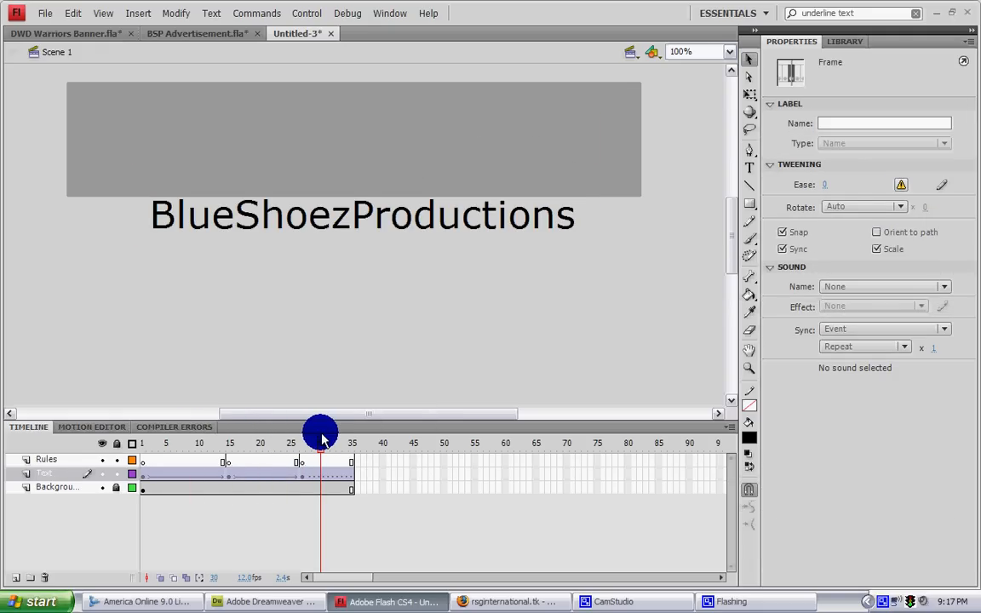
left_click_drag(321, 433, 306, 432)
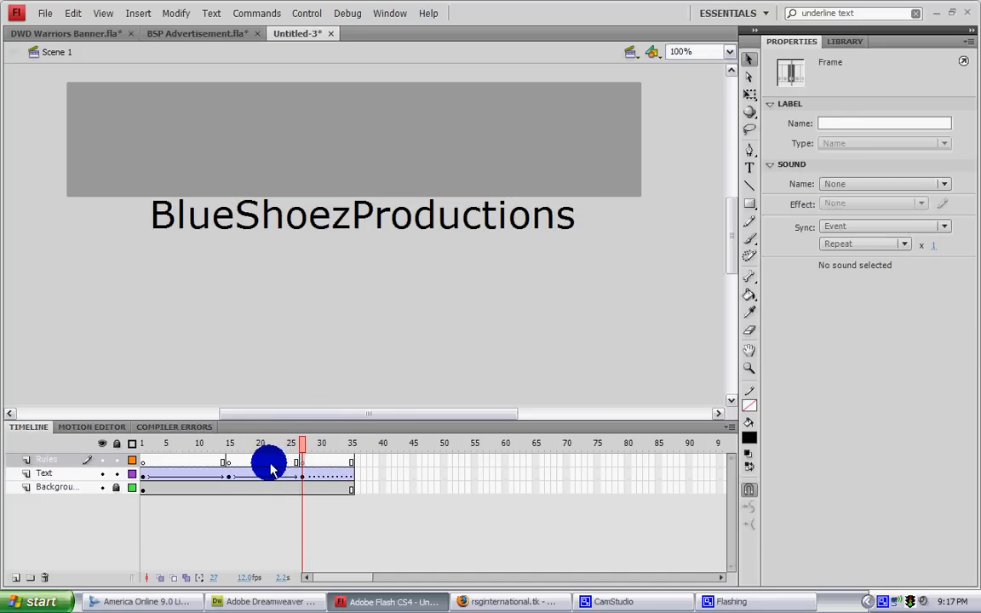
left_click_drag(272, 464, 304, 464)
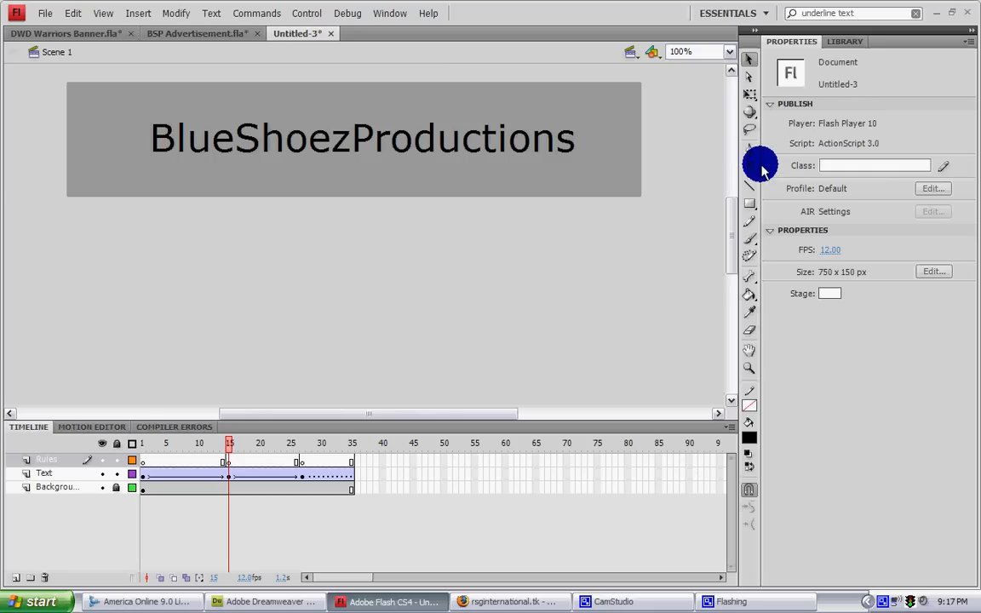
Step: Place the RULES!!! text on the Rules layer at frame 15
left_click(749, 168)
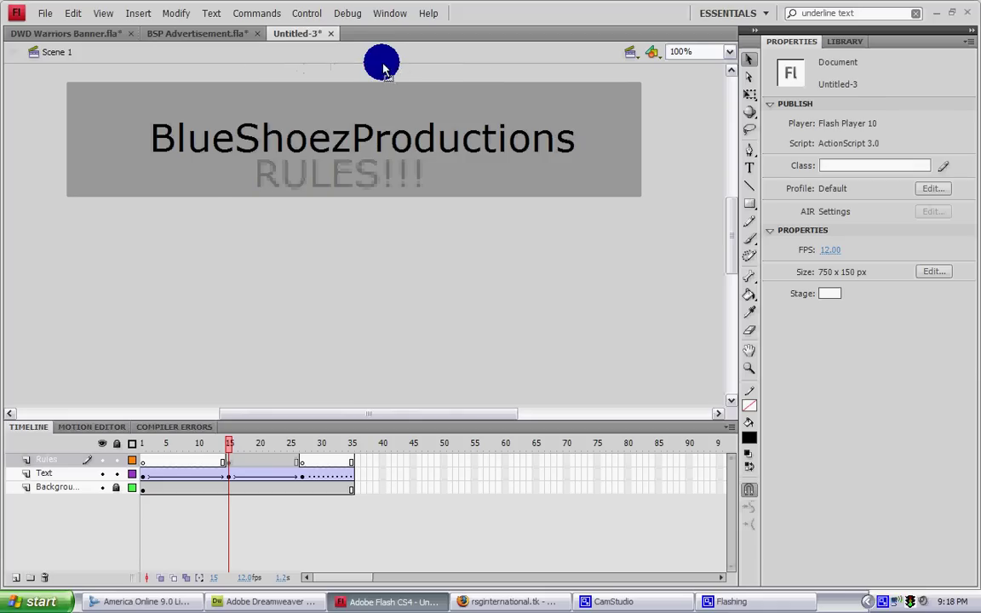
left_click(392, 303)
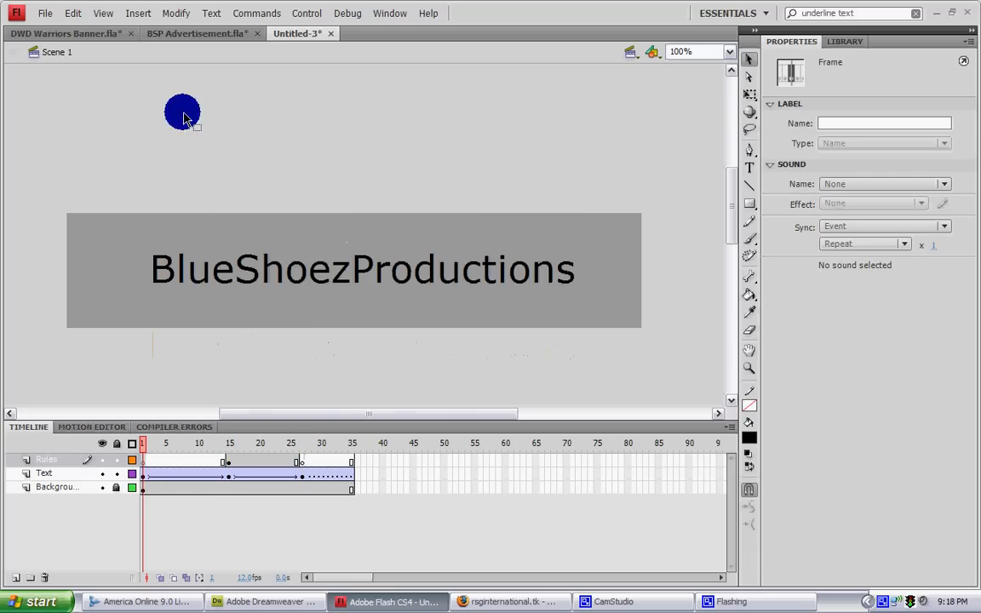
Step: Paste RULES!!! in place on both Rules layer keyframes
left_click(72, 13)
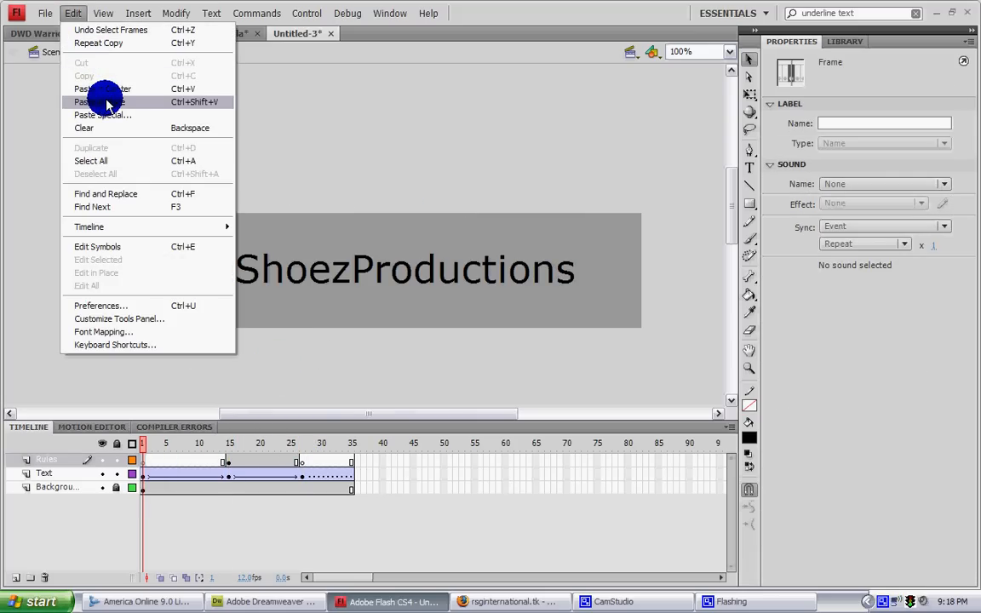
left_click(97, 101)
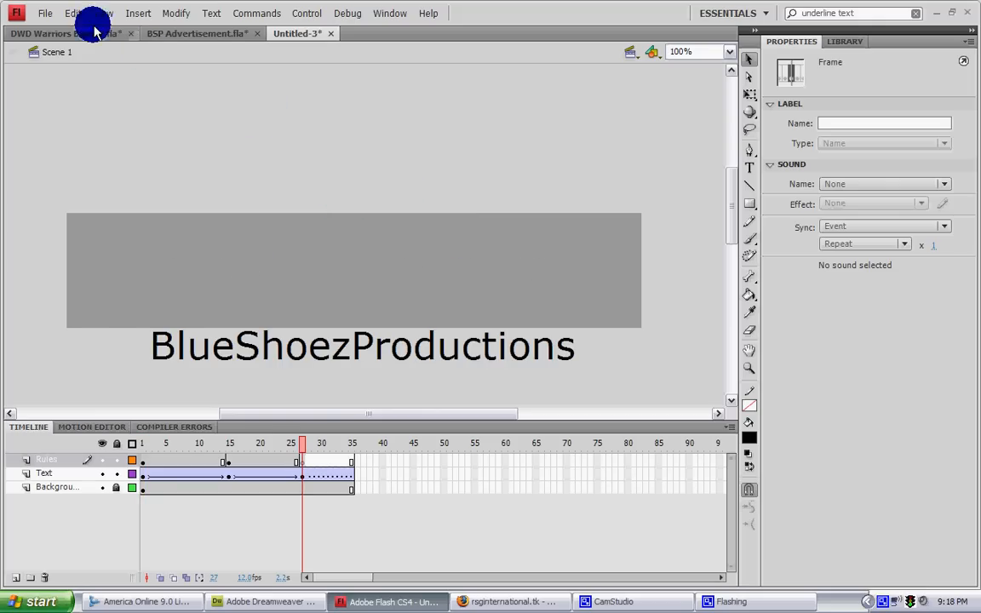
left_click(73, 13)
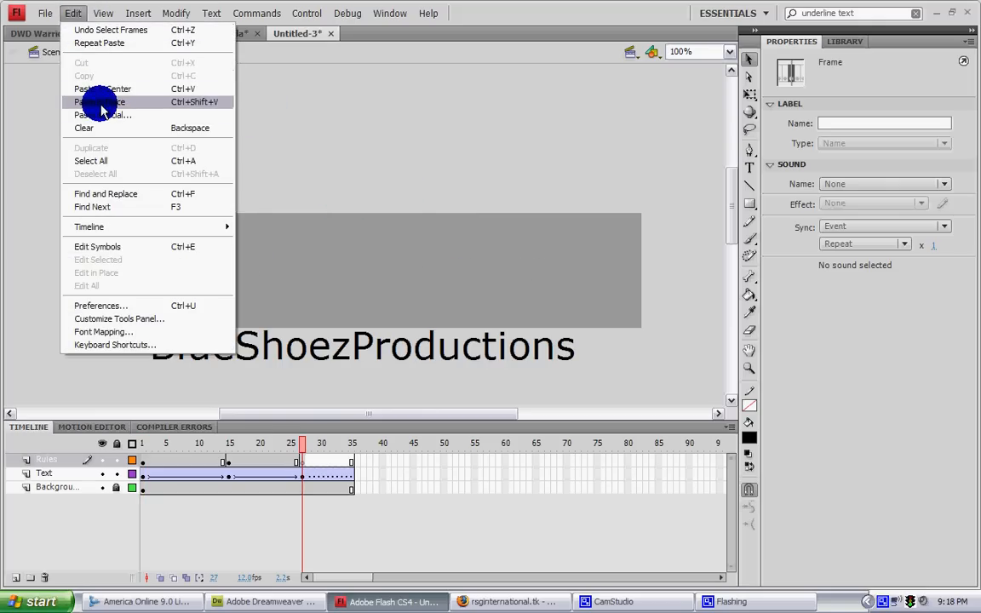
left_click(102, 101)
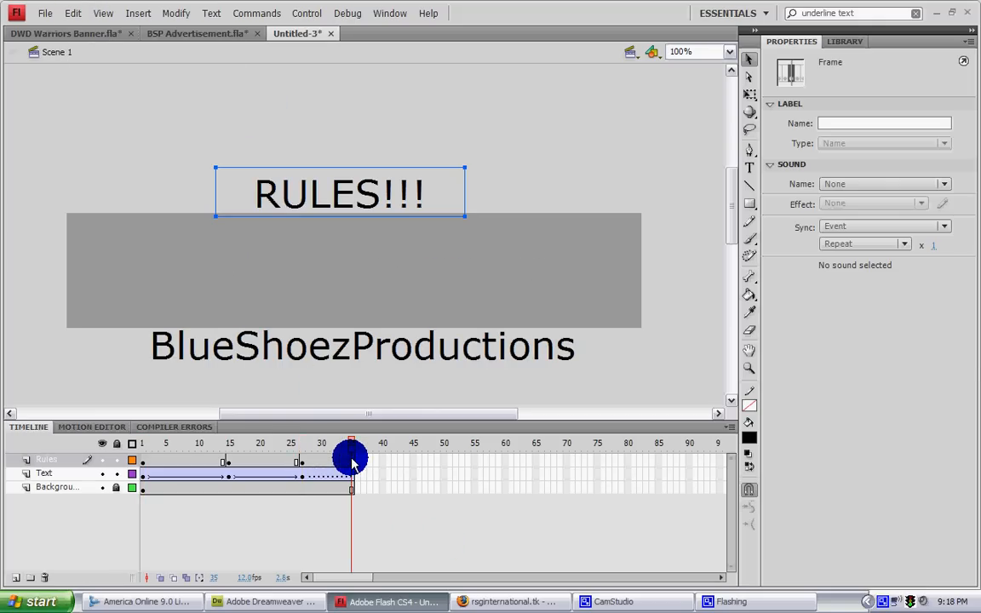
Step: At frame 27, drag RULES!!! down into the banner and start a classic tween
left_click_drag(350, 442, 302, 442)
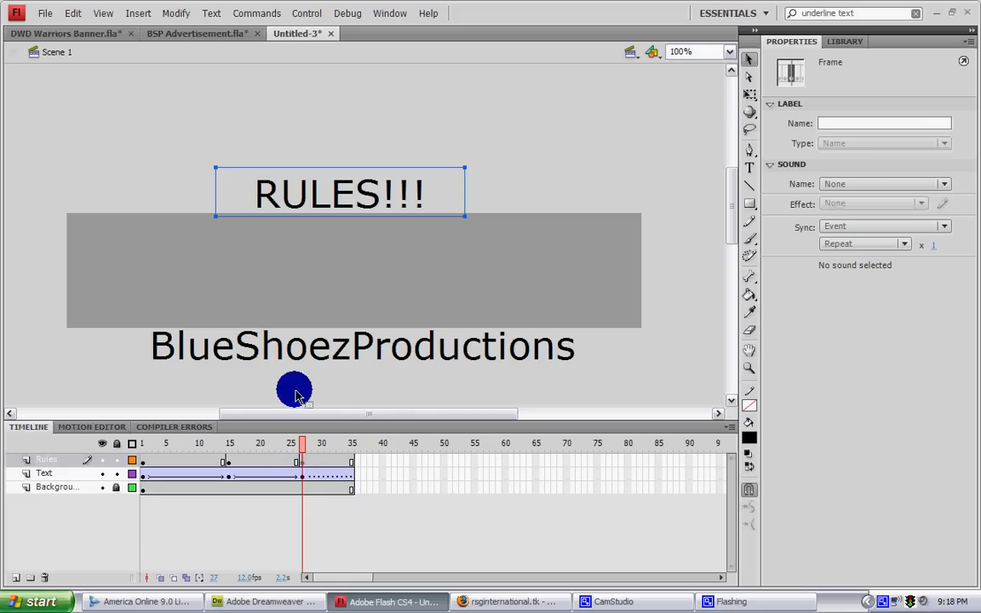
left_click(339, 194)
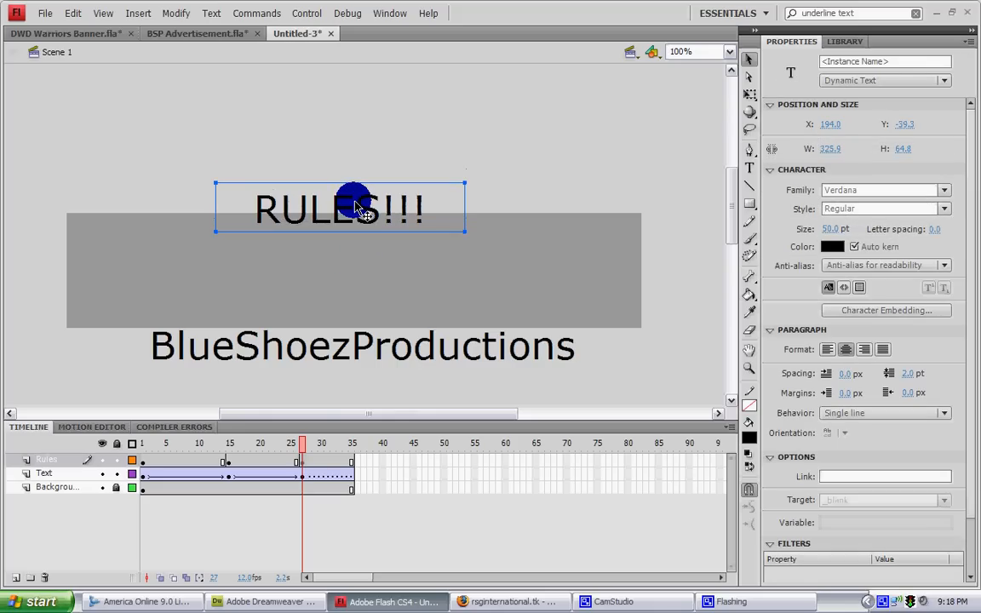
left_click_drag(339, 208, 339, 270)
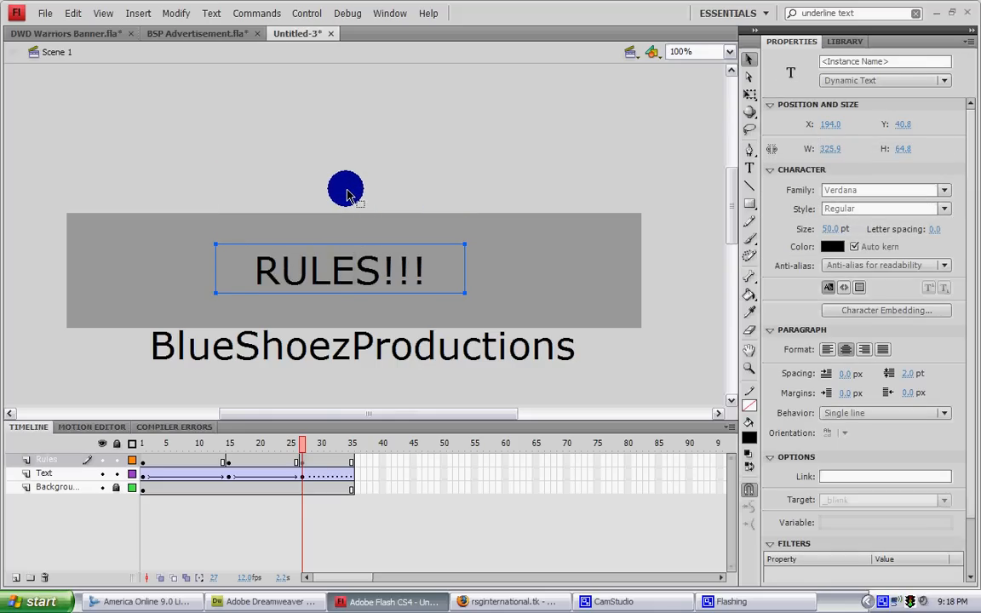
right_click(301, 459)
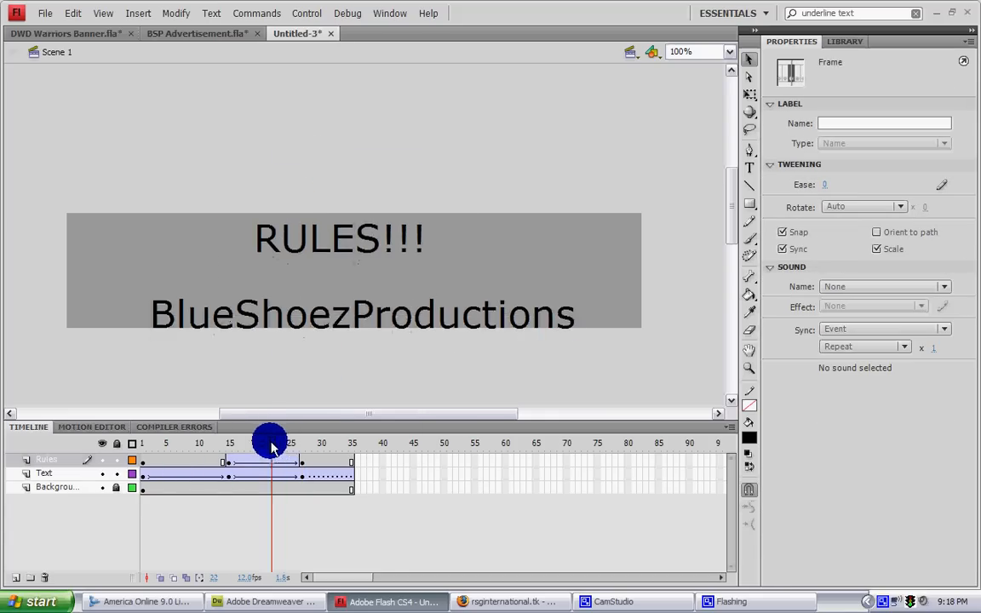
left_click_drag(270, 441, 264, 442)
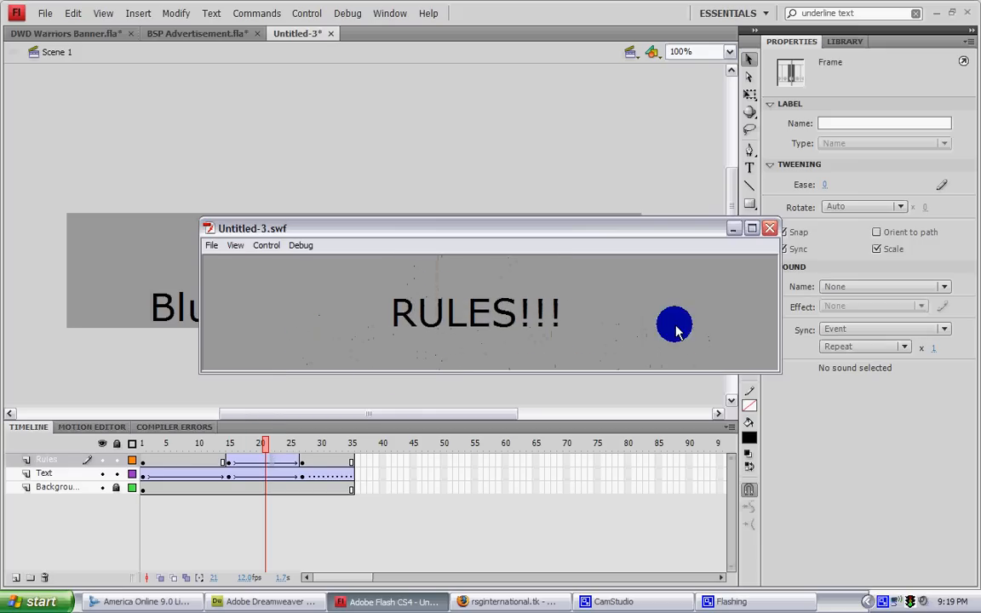
left_click(768, 227)
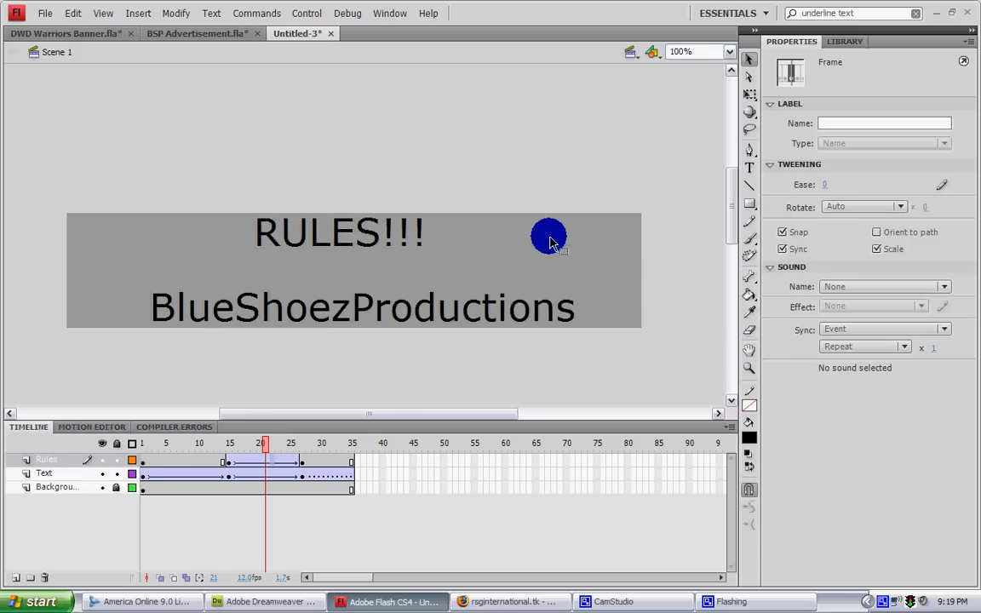